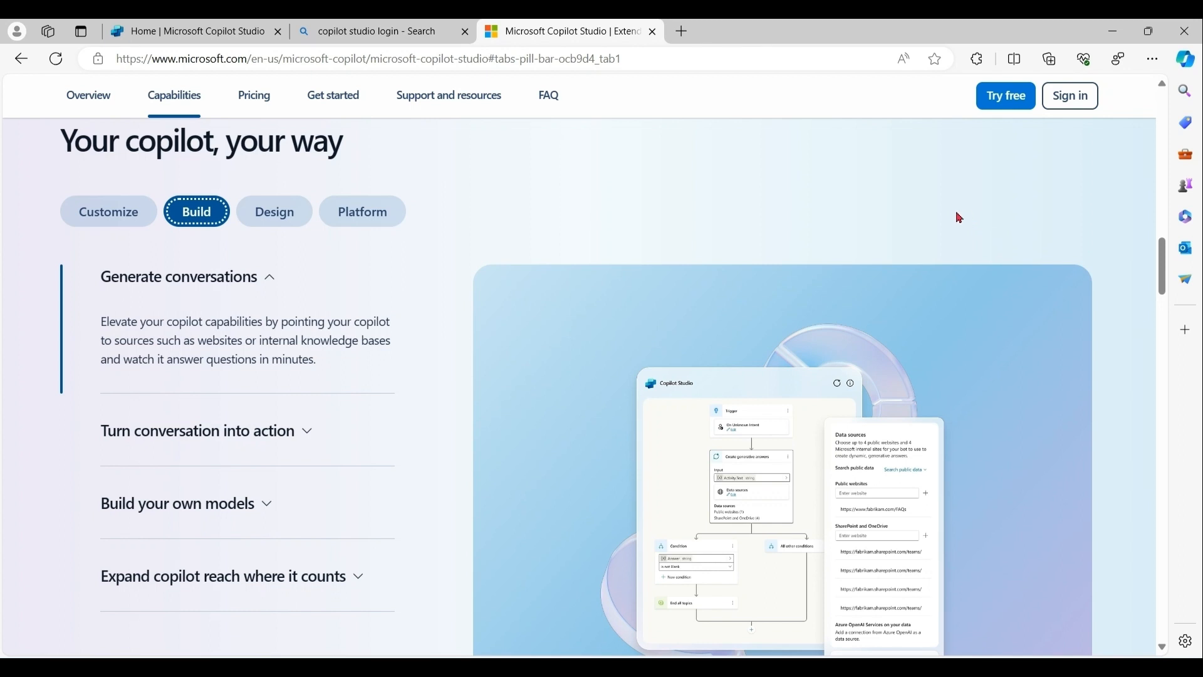
{"action": "mouse_move", "coordinate": [963, 216]}
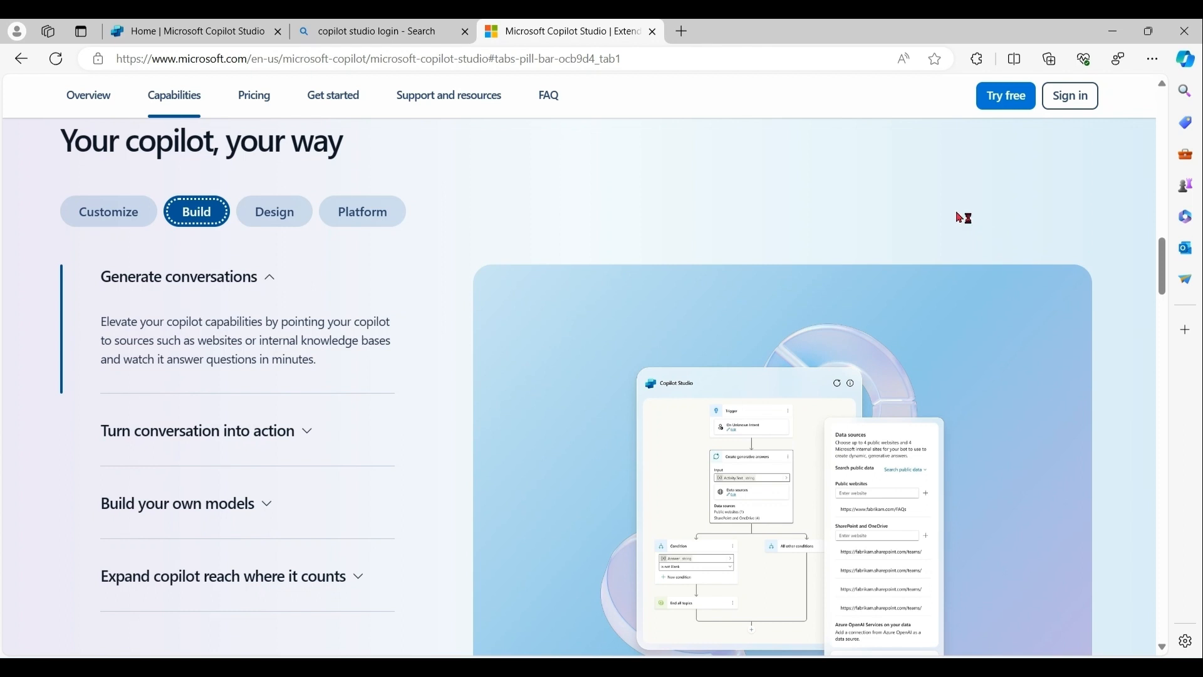
{"action": "mouse_move", "coordinate": [958, 217]}
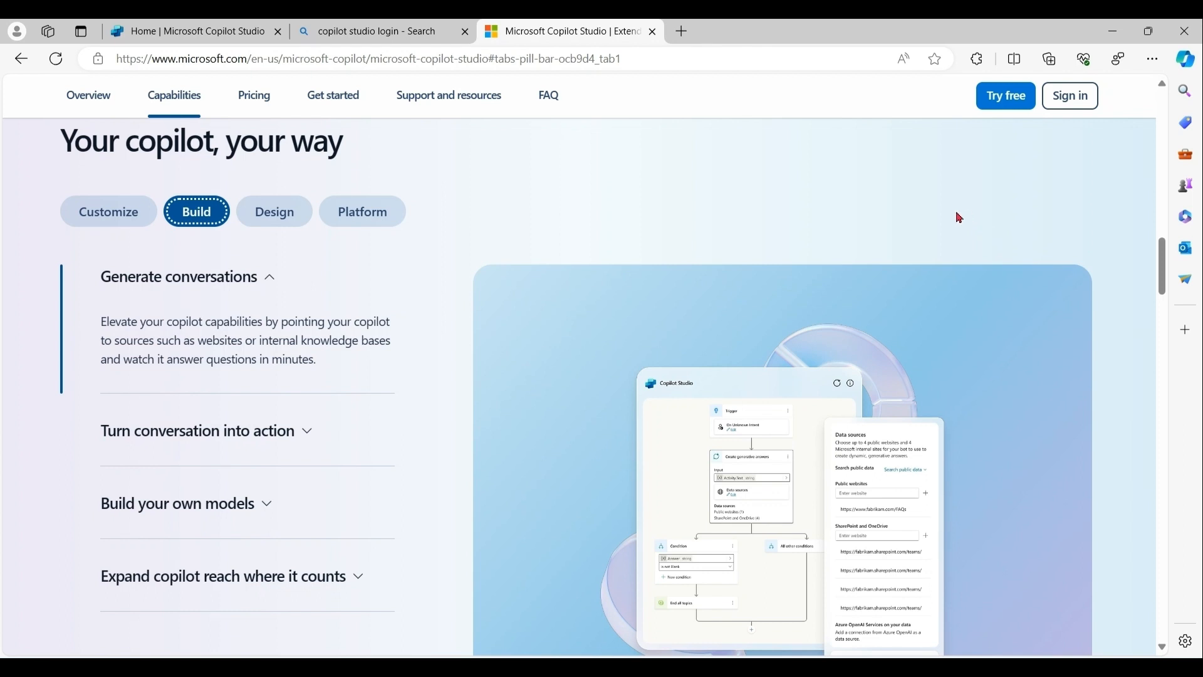
{"action": "mouse_move", "coordinate": [964, 218]}
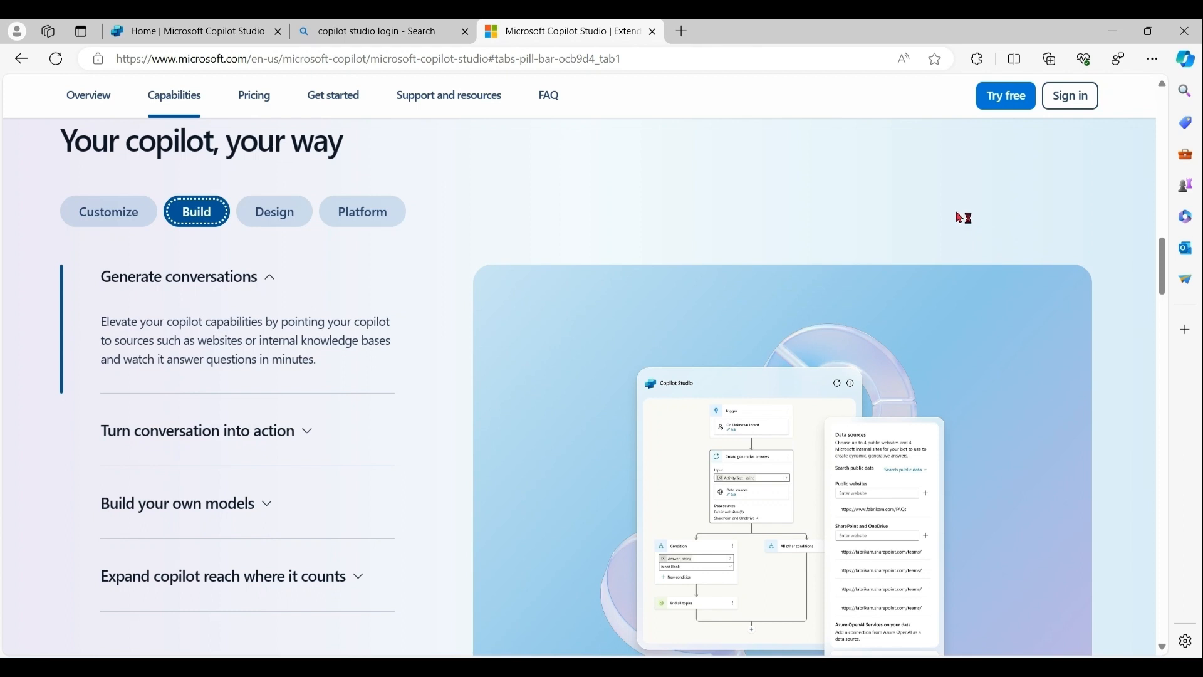
{"action": "mouse_move", "coordinate": [959, 217]}
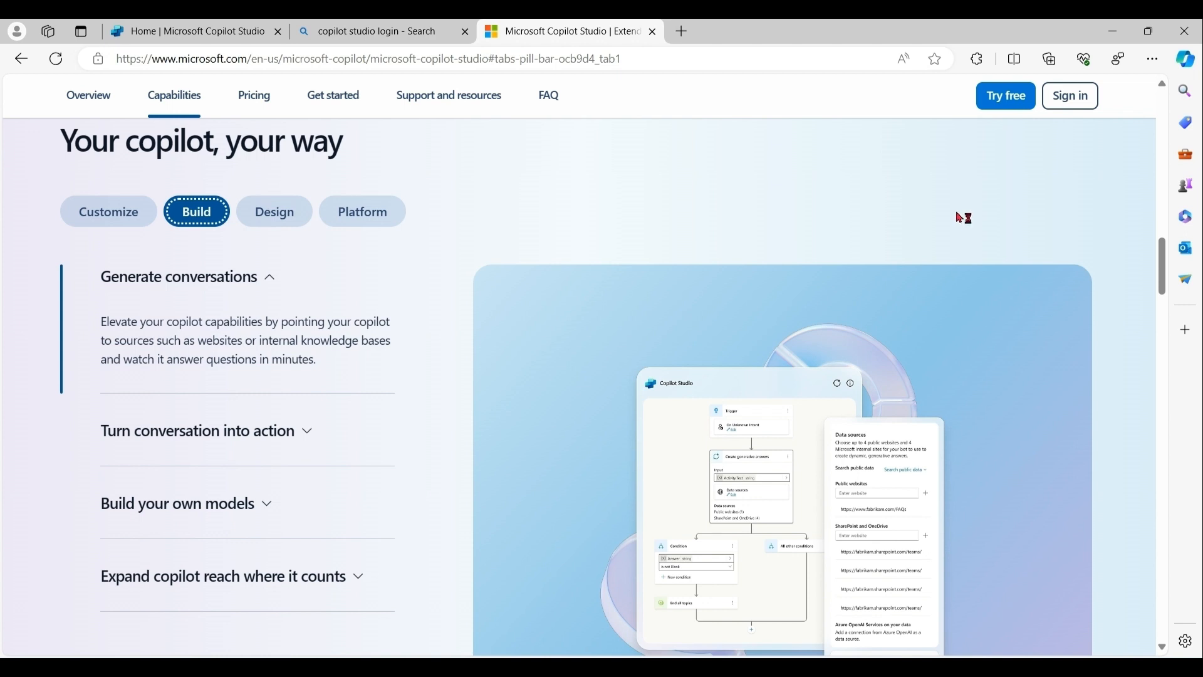
Create a new copilot named CopilotwithSimpleSearch from the Copilots list
{"action": "left_click", "coordinate": [195, 32]}
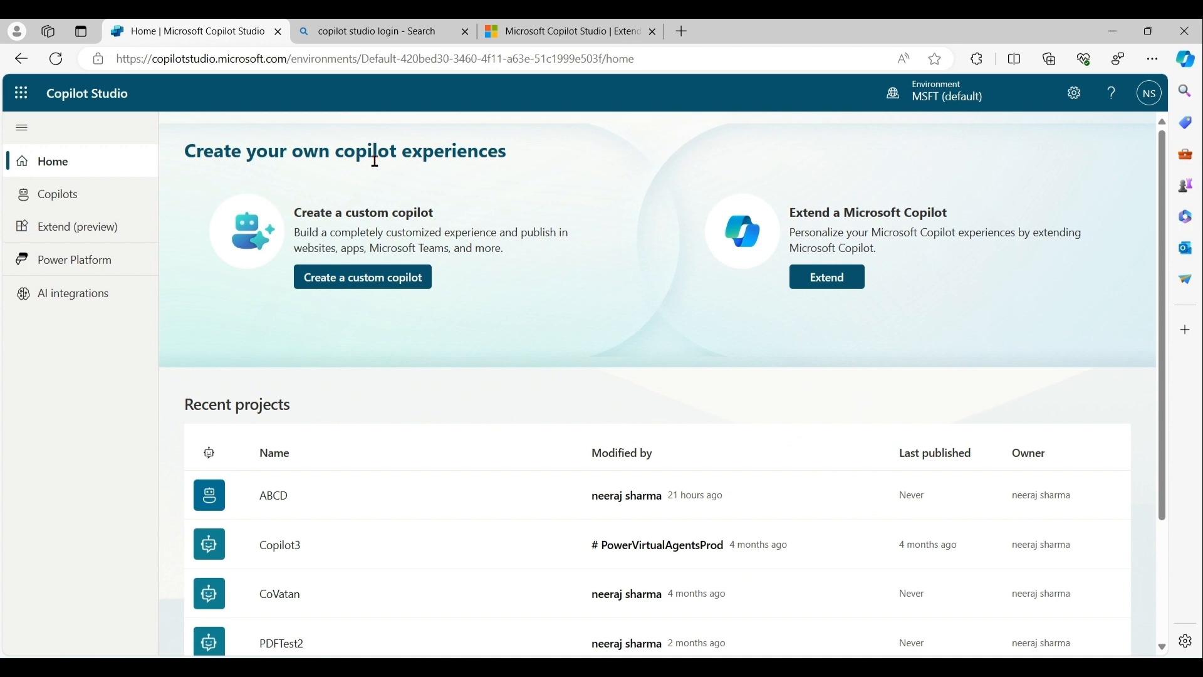
{"action": "mouse_move", "coordinate": [173, 214]}
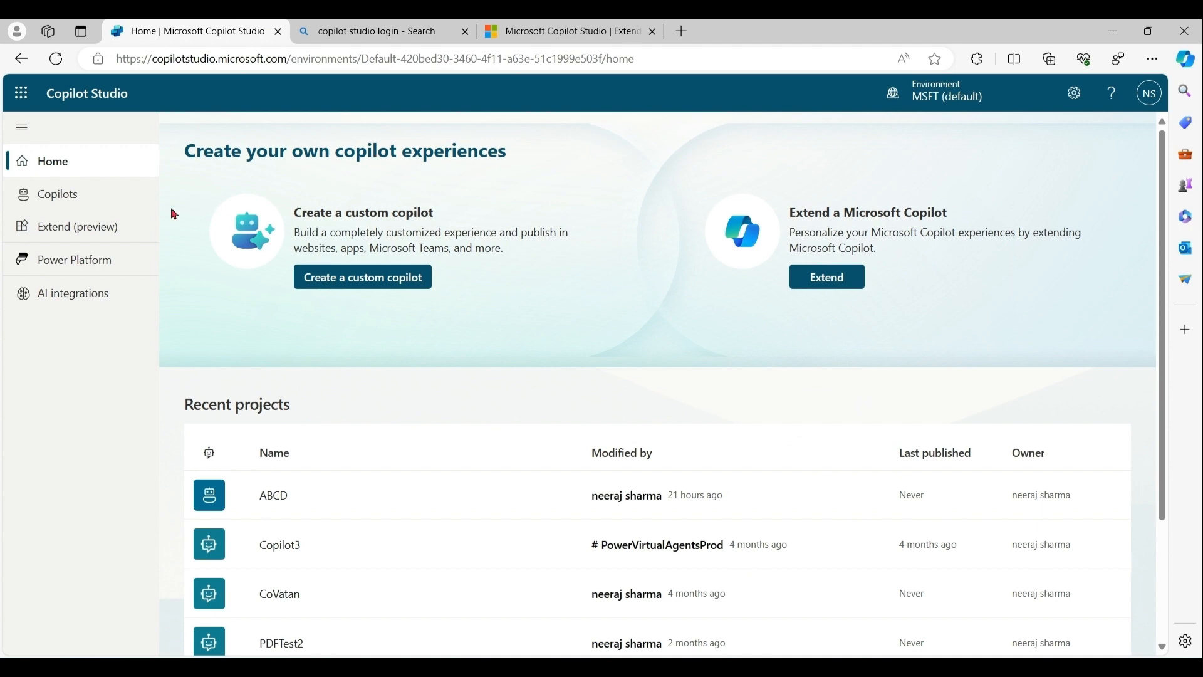
{"action": "left_click", "coordinate": [56, 193]}
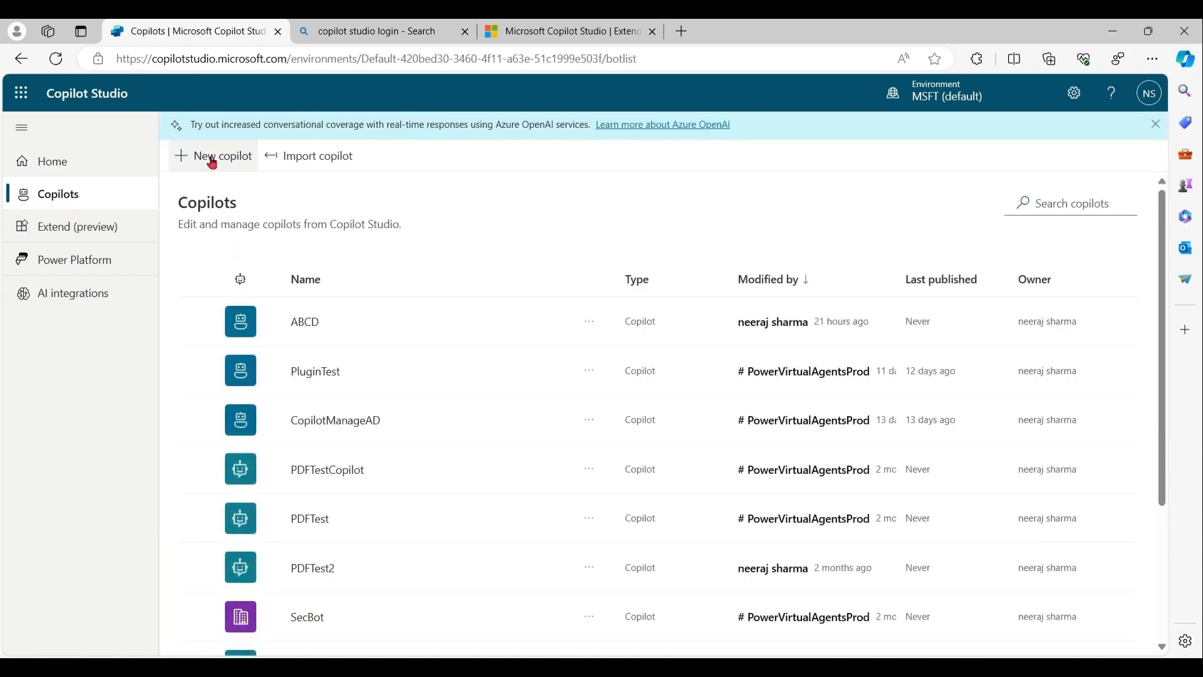
{"action": "left_click", "coordinate": [221, 155]}
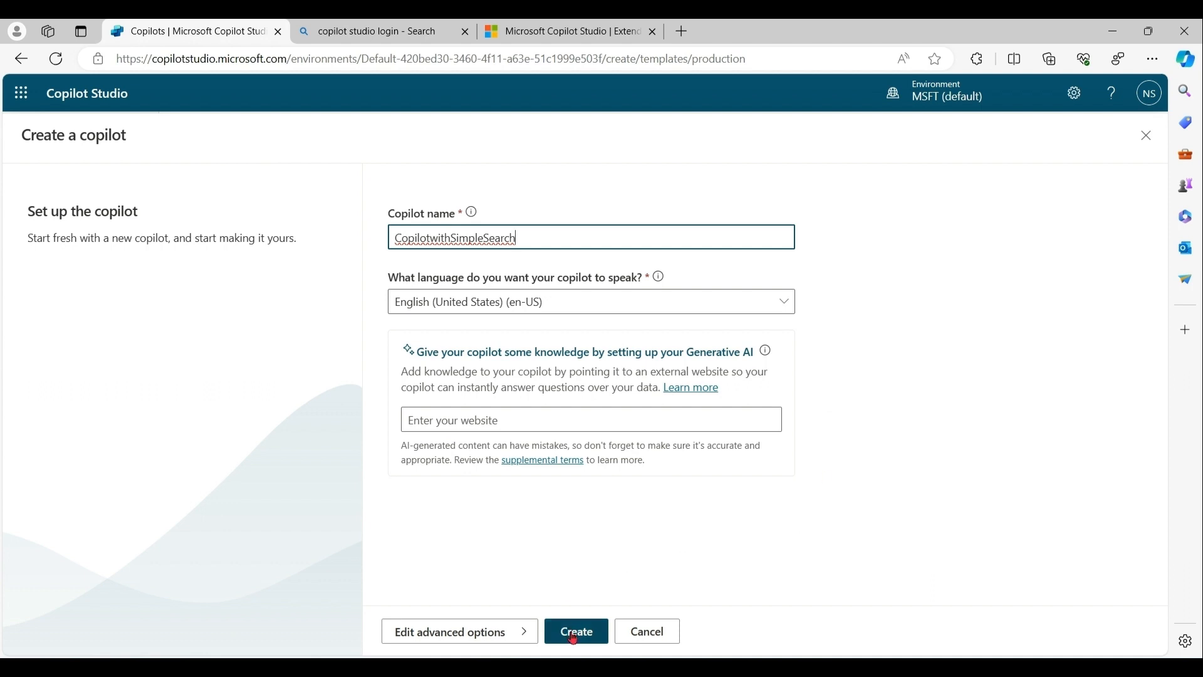
{"action": "left_click", "coordinate": [575, 631]}
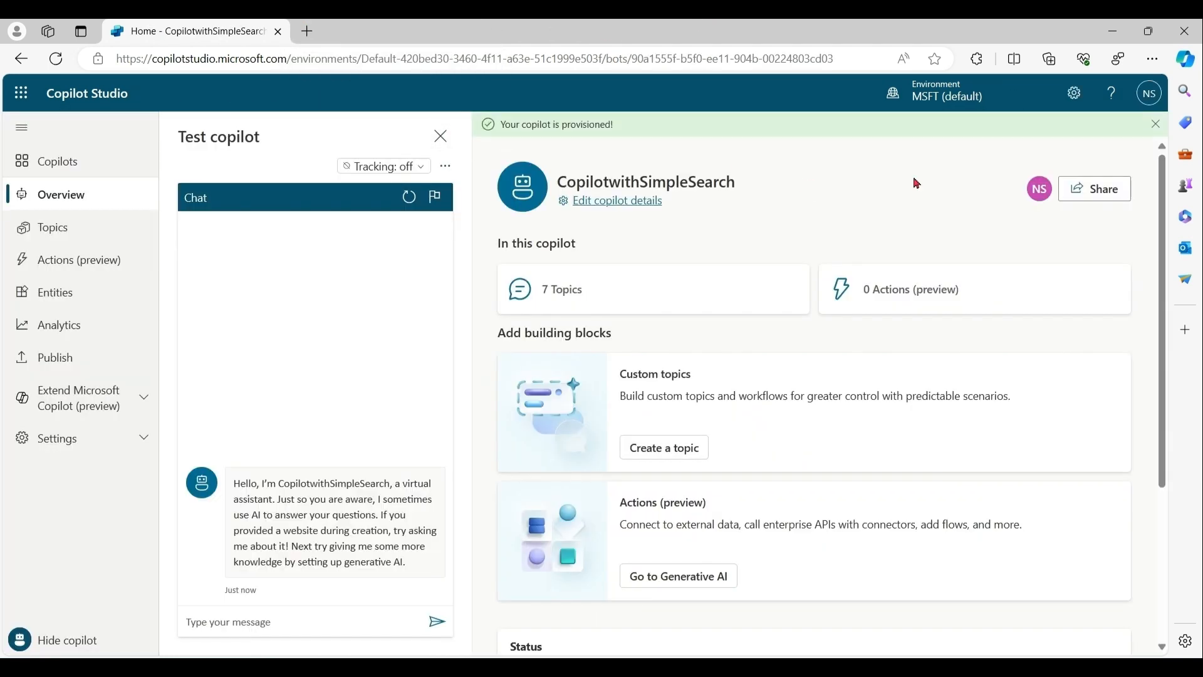
Go to the new copilot's Generative AI settings
{"action": "left_click", "coordinate": [53, 227]}
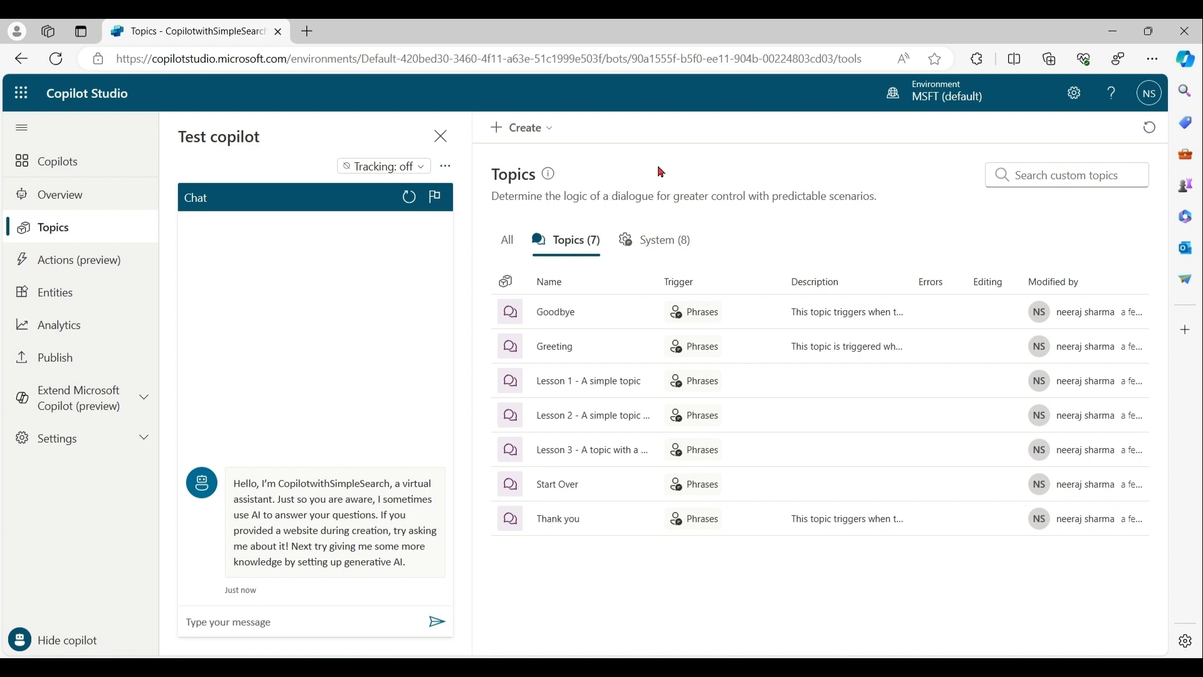
{"action": "left_click", "coordinate": [56, 439]}
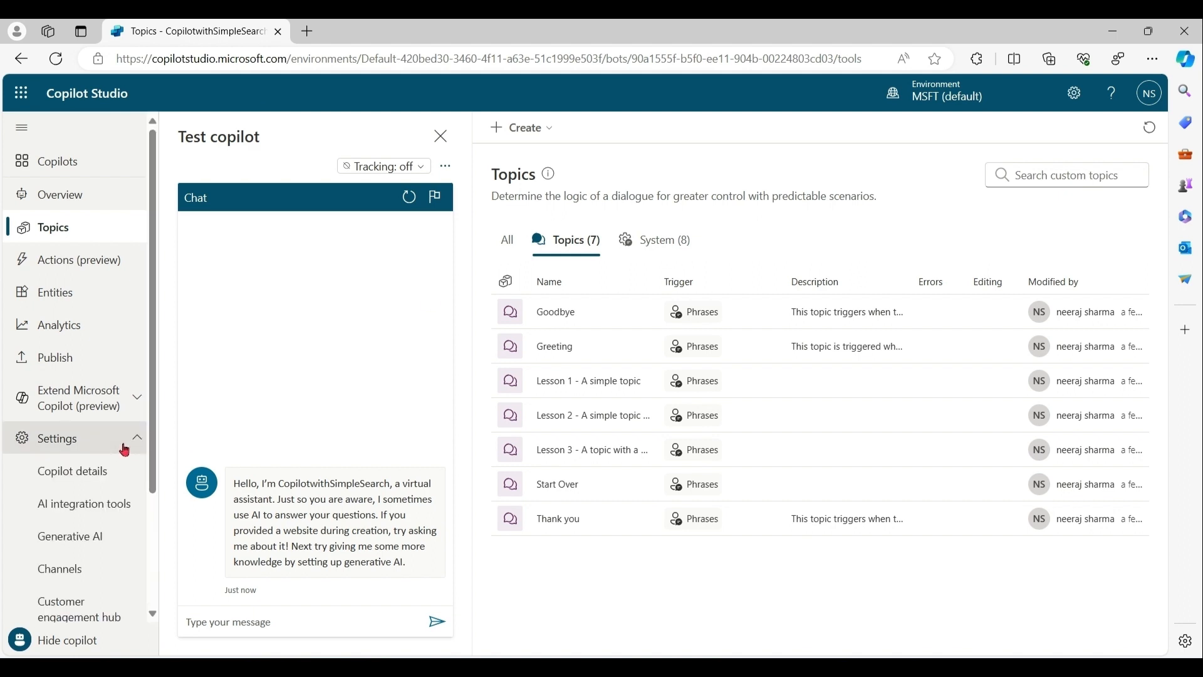
{"action": "left_click", "coordinate": [71, 536]}
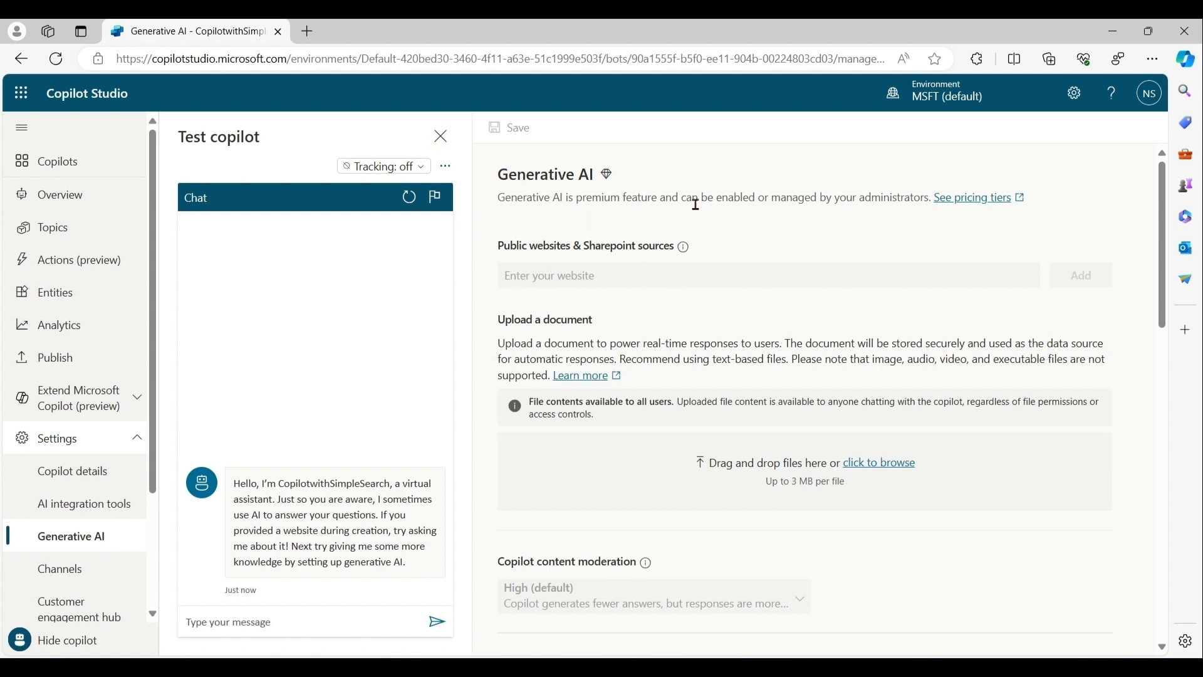
{"action": "left_click", "coordinate": [306, 30]}
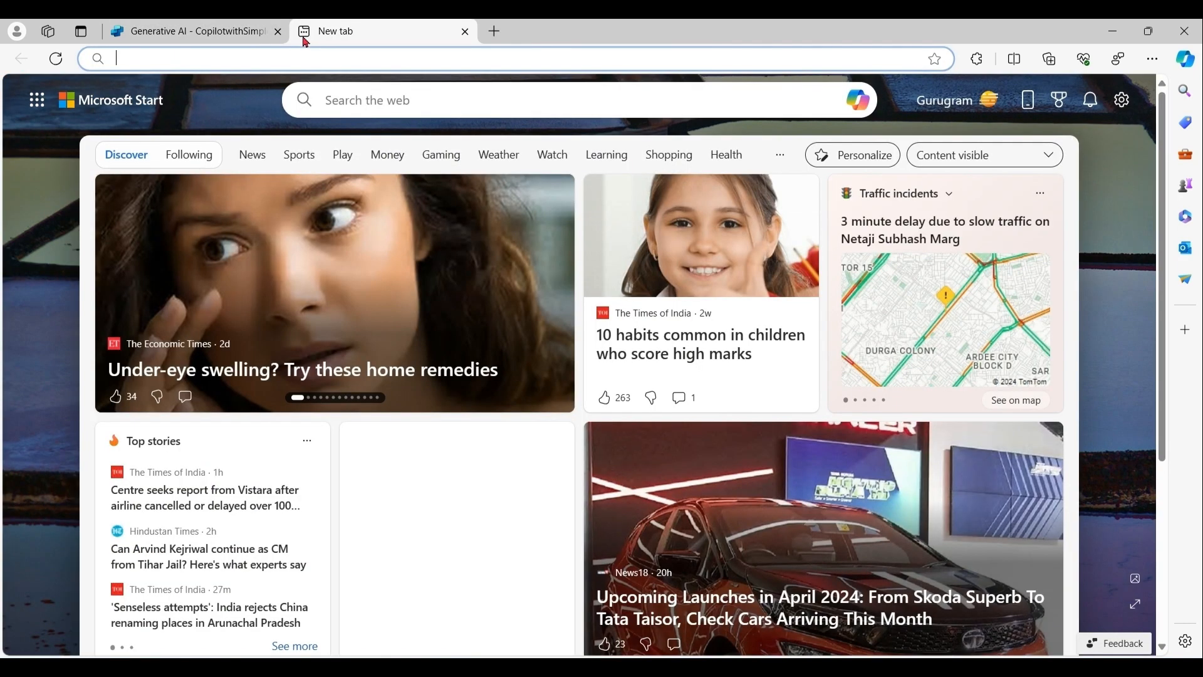
{"action": "left_click", "coordinate": [195, 30]}
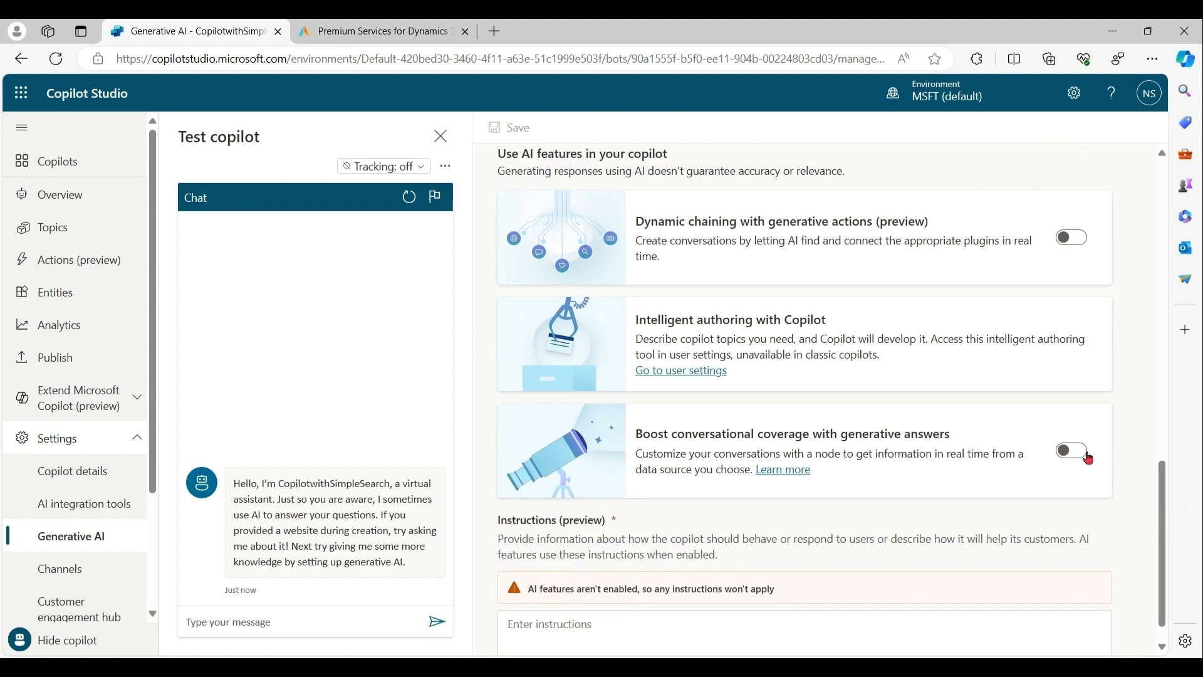
{"action": "left_click", "coordinate": [1071, 450]}
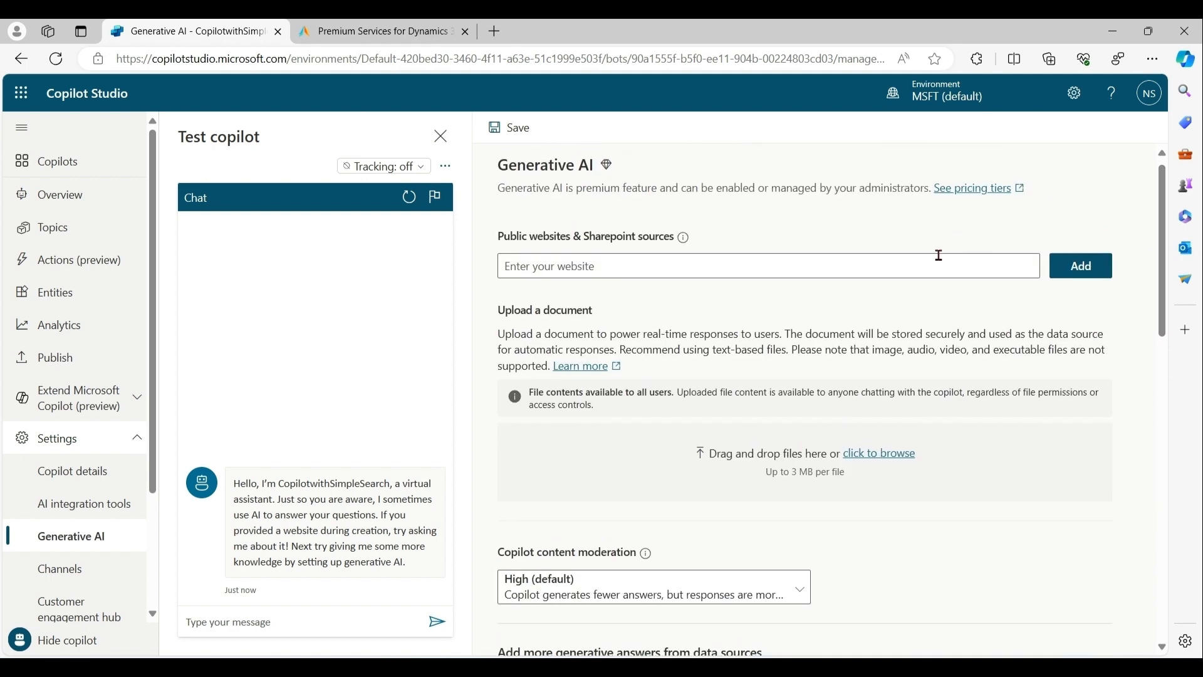
{"action": "type", "text": "https://bizzinnovate.com/"}
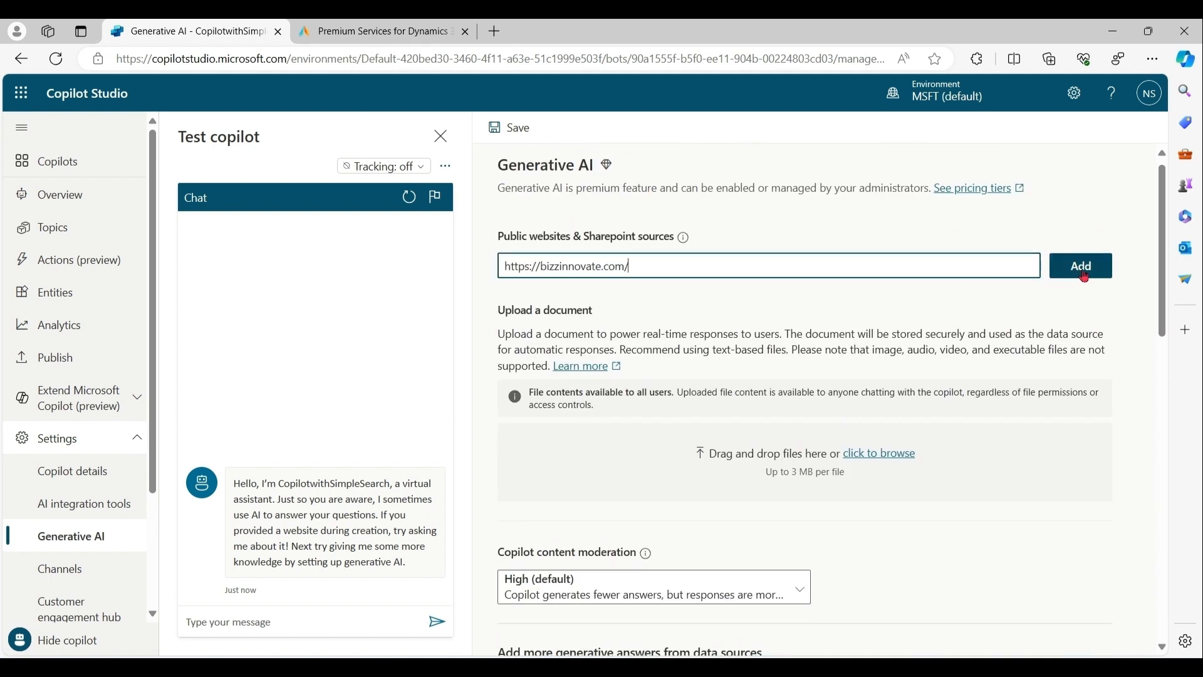
{"action": "left_click", "coordinate": [1079, 265]}
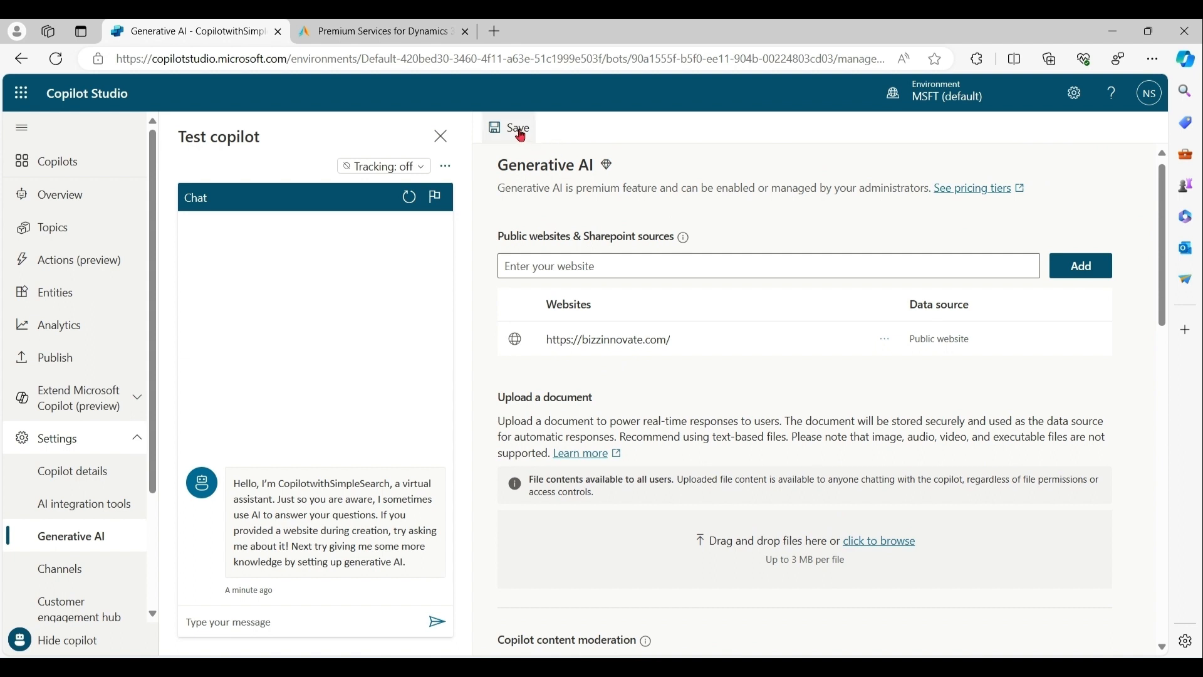
{"action": "left_click", "coordinate": [510, 128]}
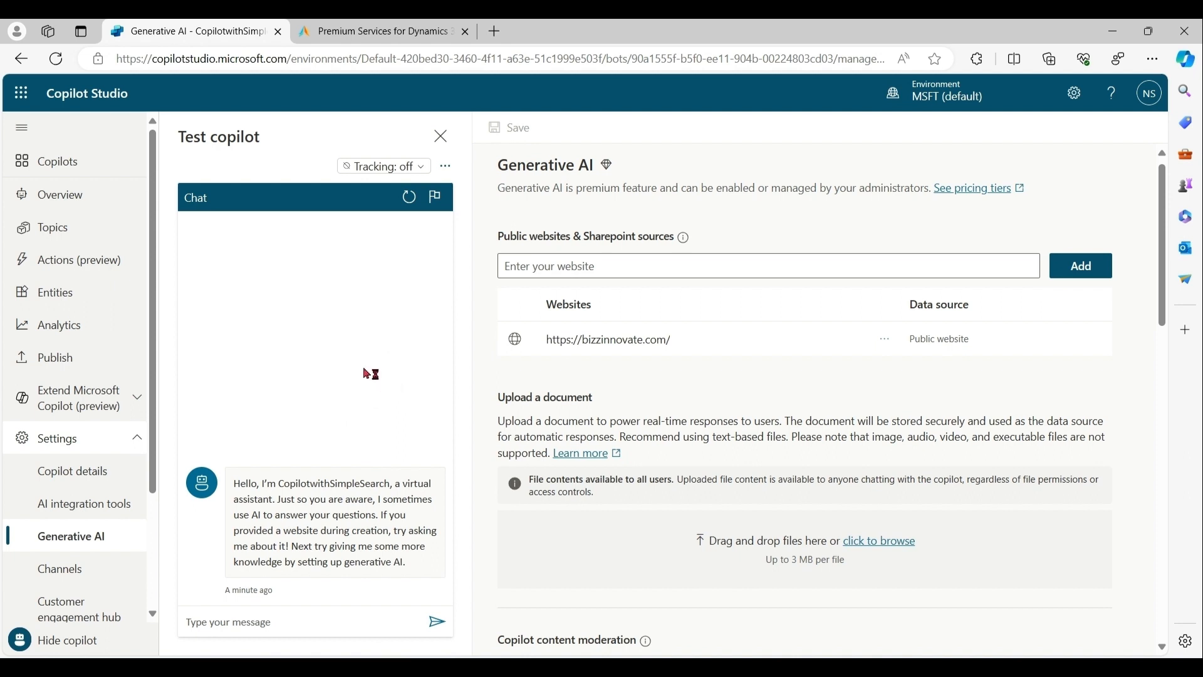
Turn topic tracking on and ask the test chat 'do you offer consulting ?'
{"action": "left_click", "coordinate": [383, 165]}
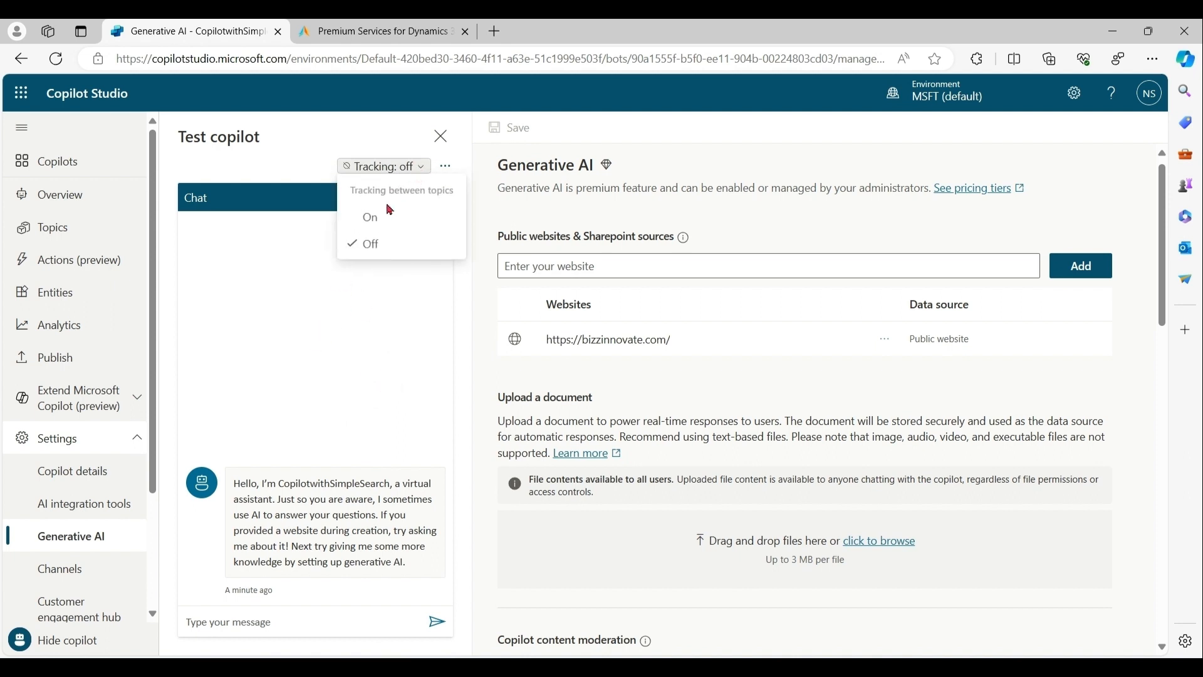
{"action": "left_click", "coordinate": [369, 217]}
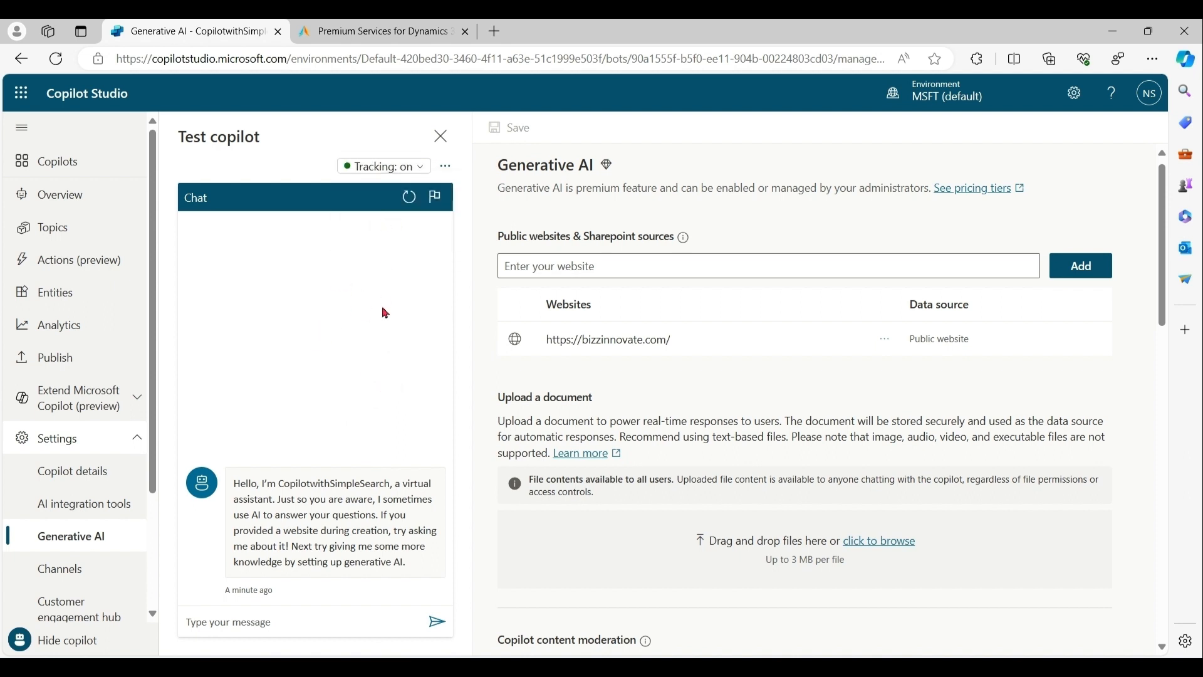
{"action": "type", "text": "do you offer consulting ?"}
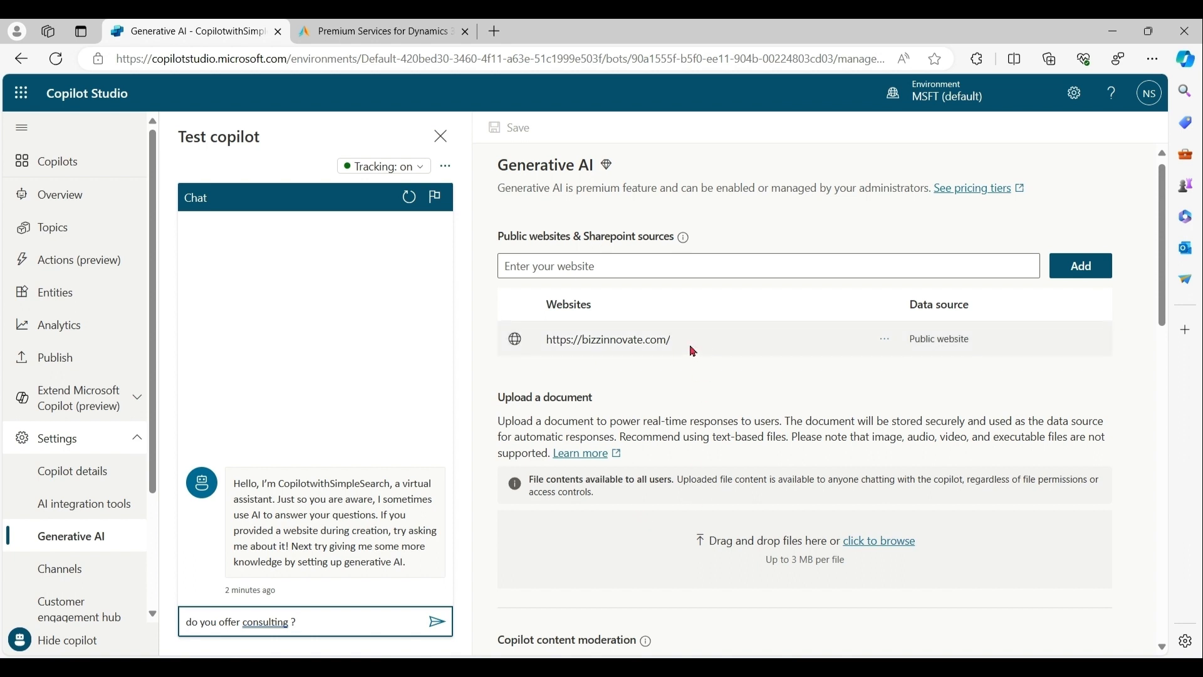
{"action": "double_click", "coordinate": [607, 338]}
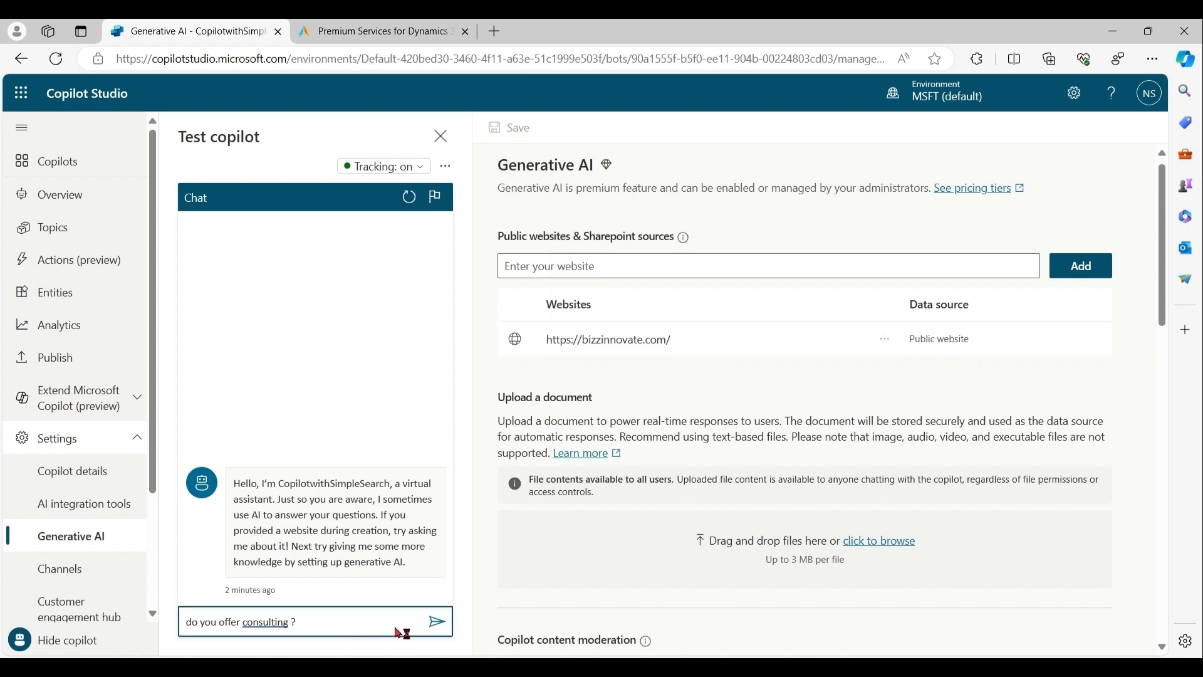
{"action": "mouse_move", "coordinate": [435, 622]}
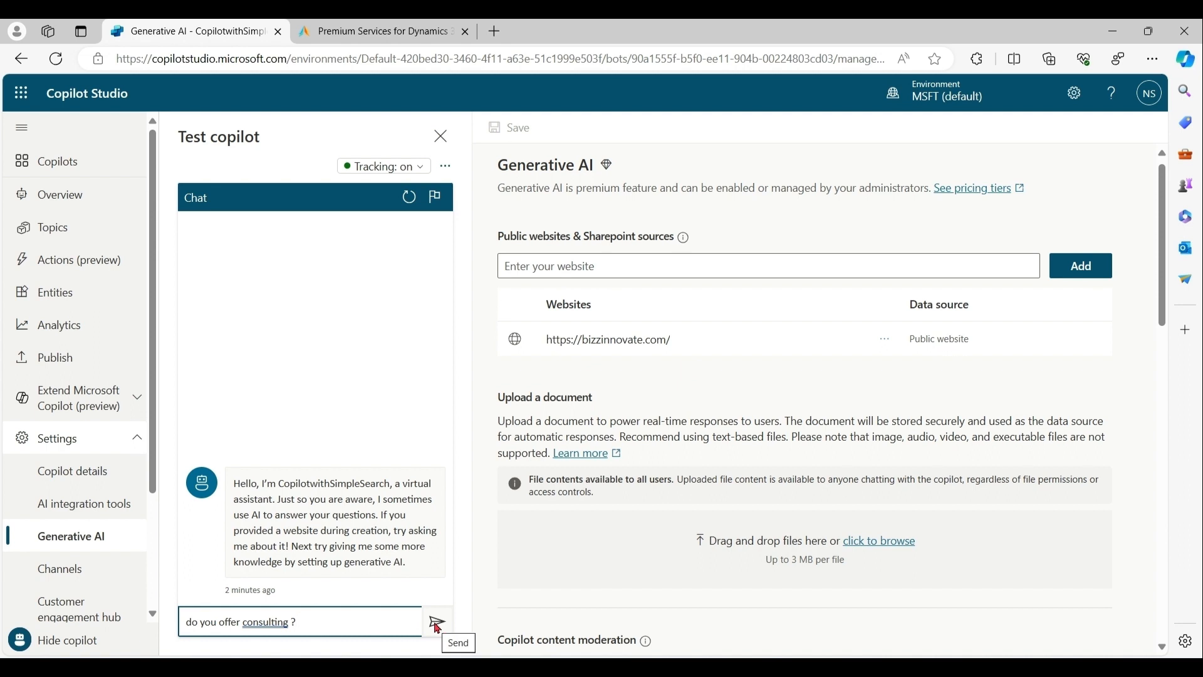
{"action": "left_click", "coordinate": [436, 622]}
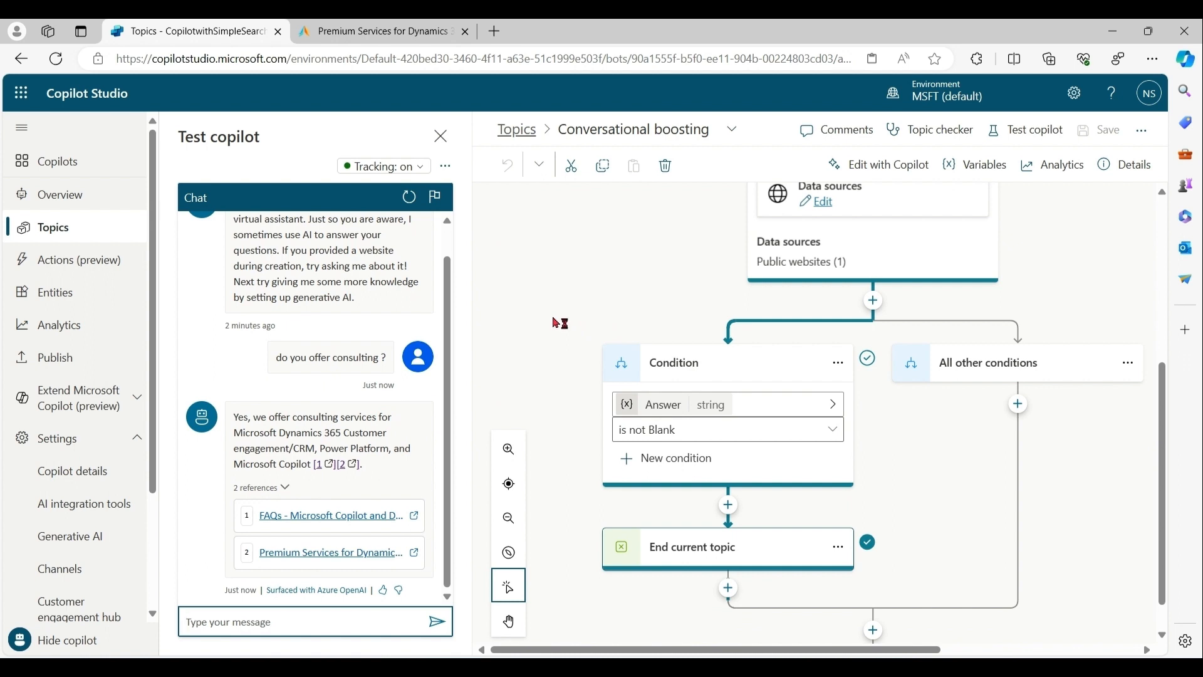
{"action": "mouse_move", "coordinate": [554, 322]}
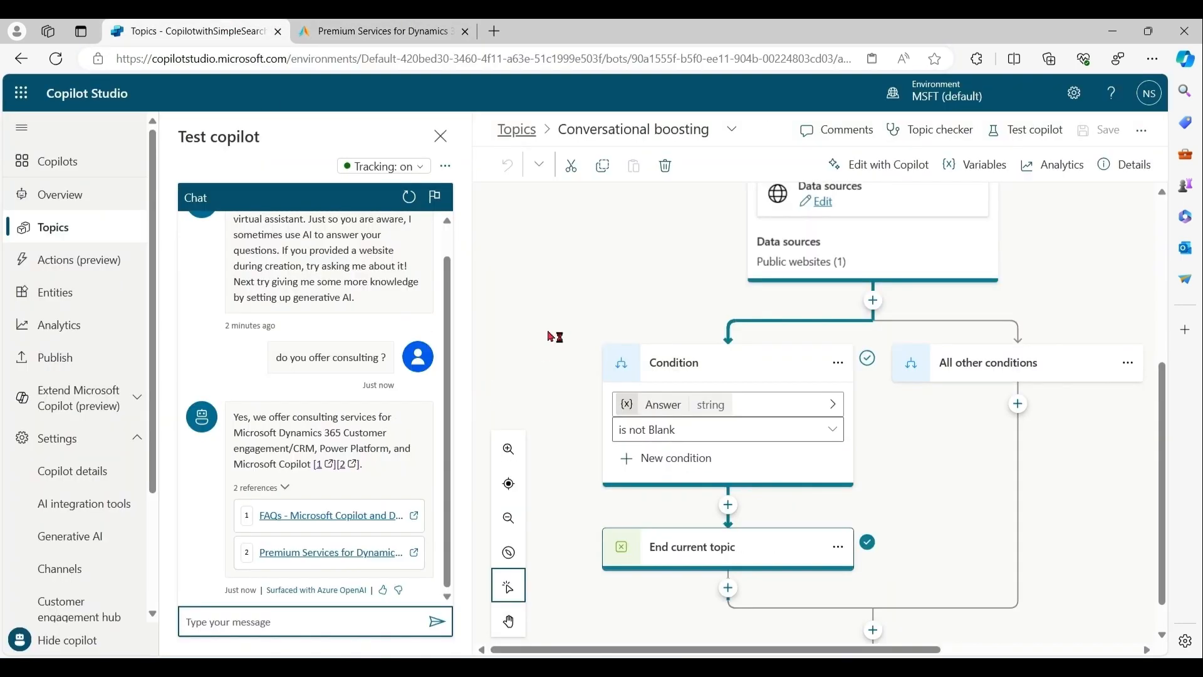
{"action": "mouse_move", "coordinate": [366, 519]}
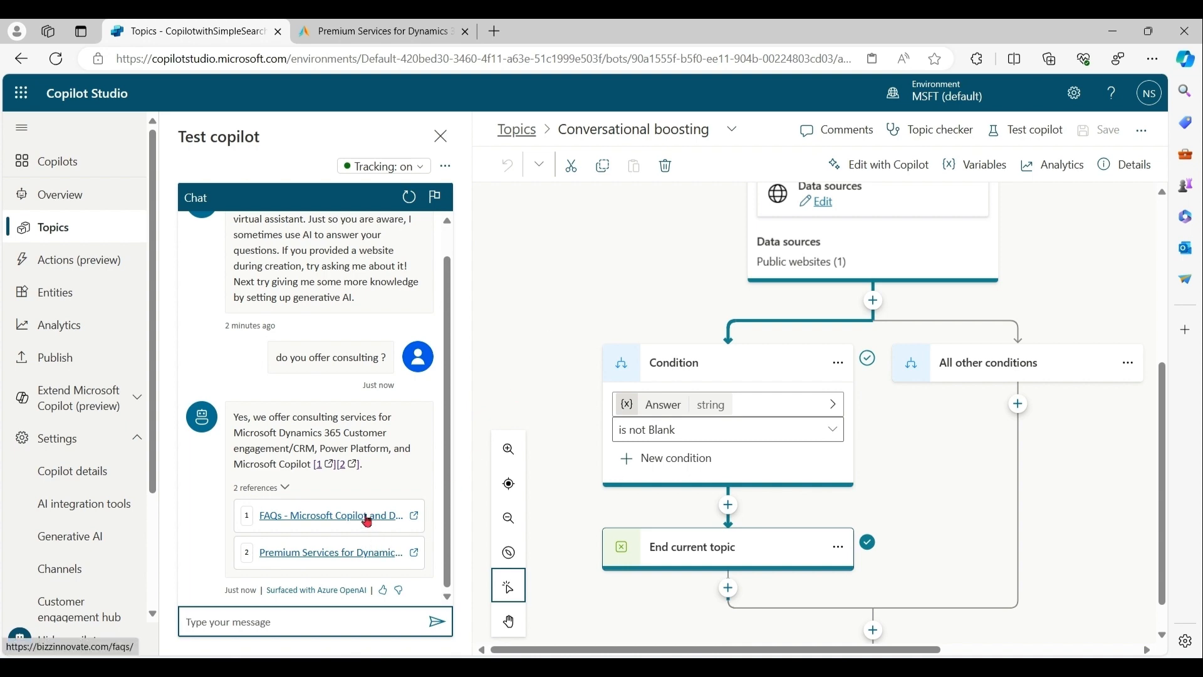
Follow the FAQs reference cited in the consulting answer
{"action": "left_click", "coordinate": [330, 519]}
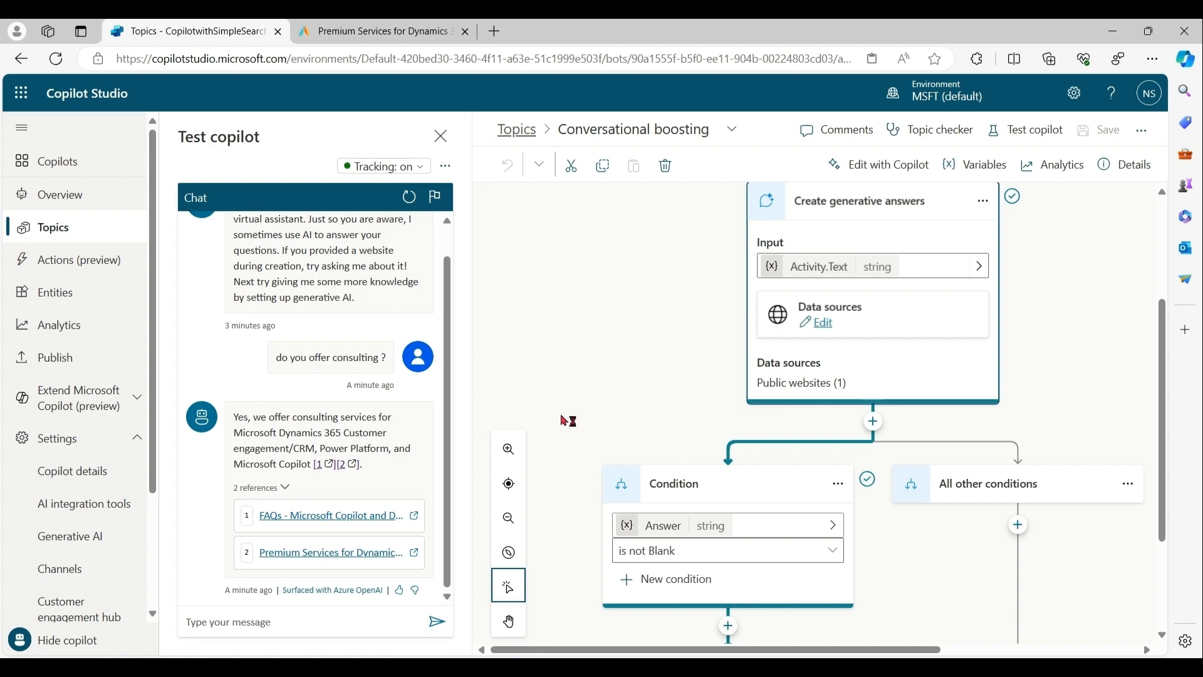
{"action": "mouse_move", "coordinate": [562, 421]}
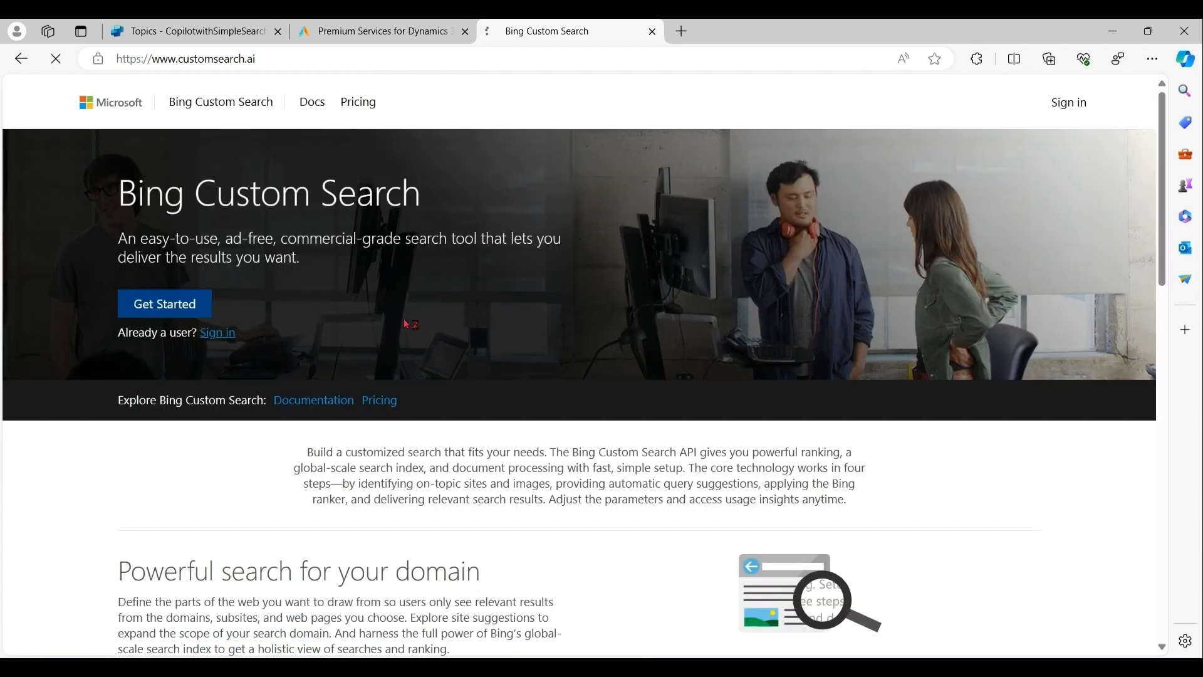
Sign in to Bing Custom Search and open the TrainingSearch instance's configuration
{"action": "left_click", "coordinate": [164, 303]}
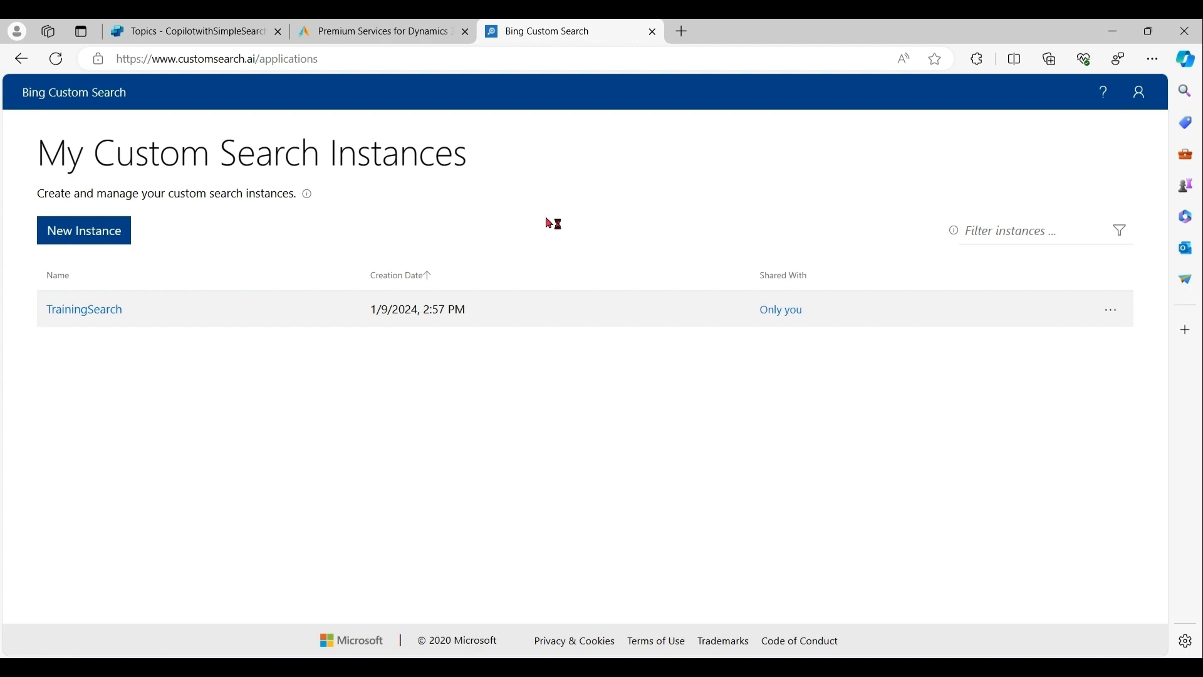
{"action": "mouse_move", "coordinate": [547, 223]}
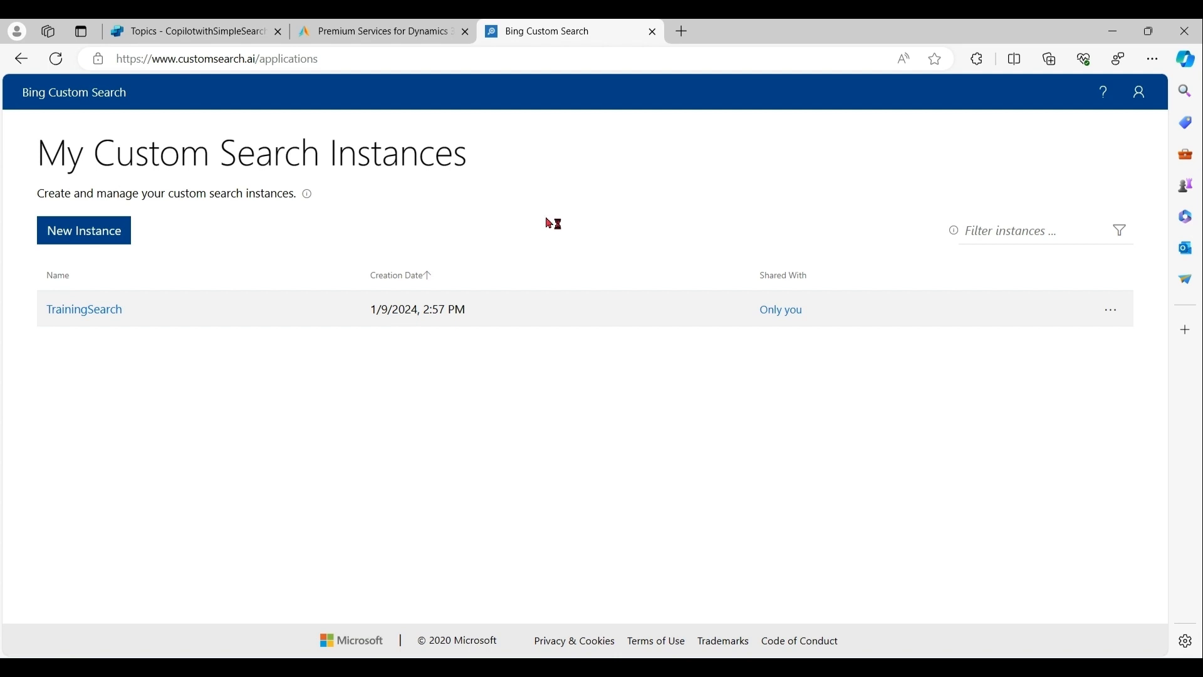
{"action": "left_click", "coordinate": [84, 308]}
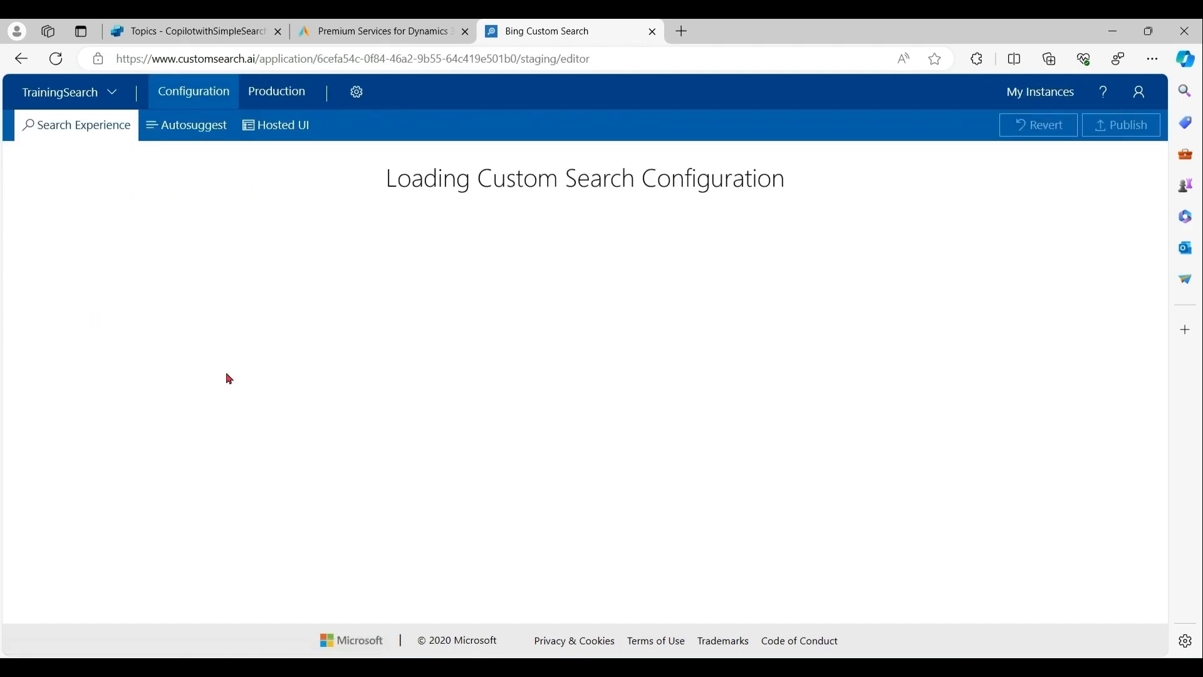
{"action": "left_click", "coordinate": [191, 32]}
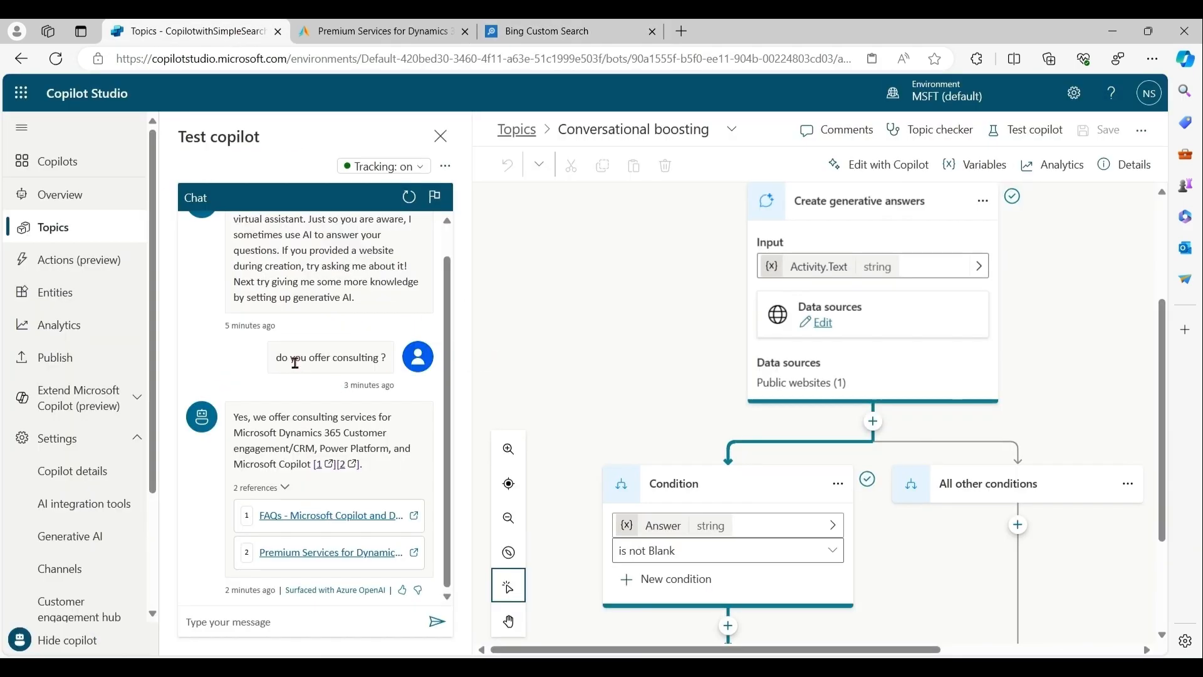
{"action": "double_click", "coordinate": [329, 357]}
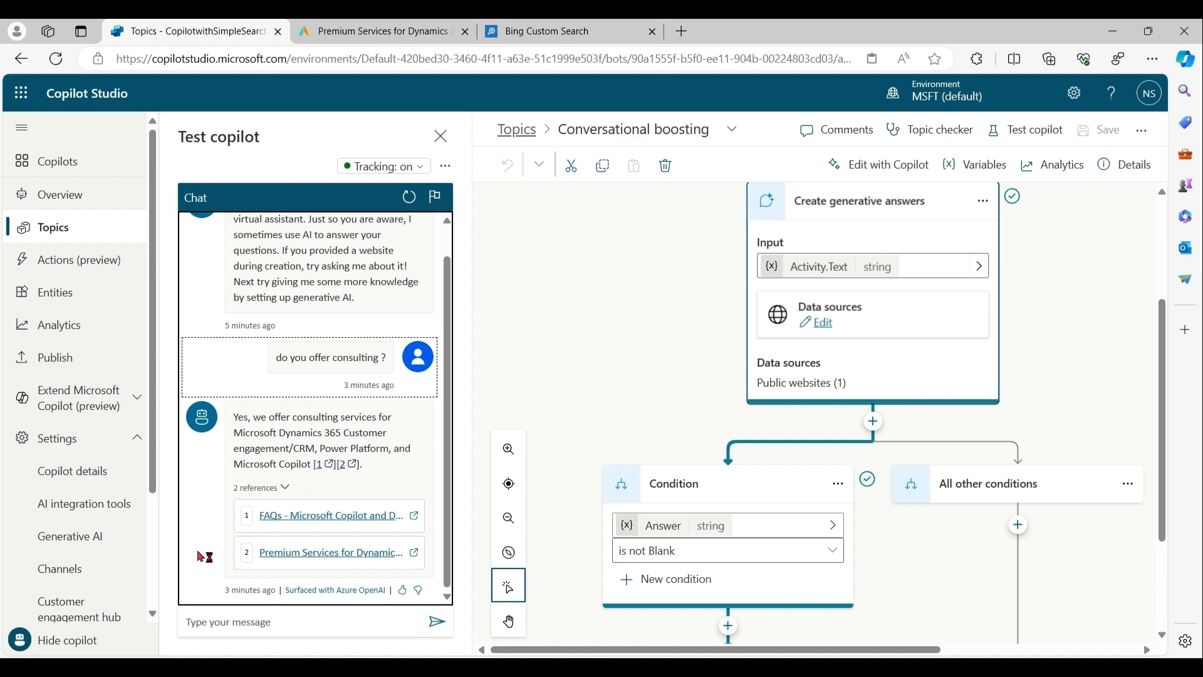
{"action": "left_click", "coordinate": [70, 535]}
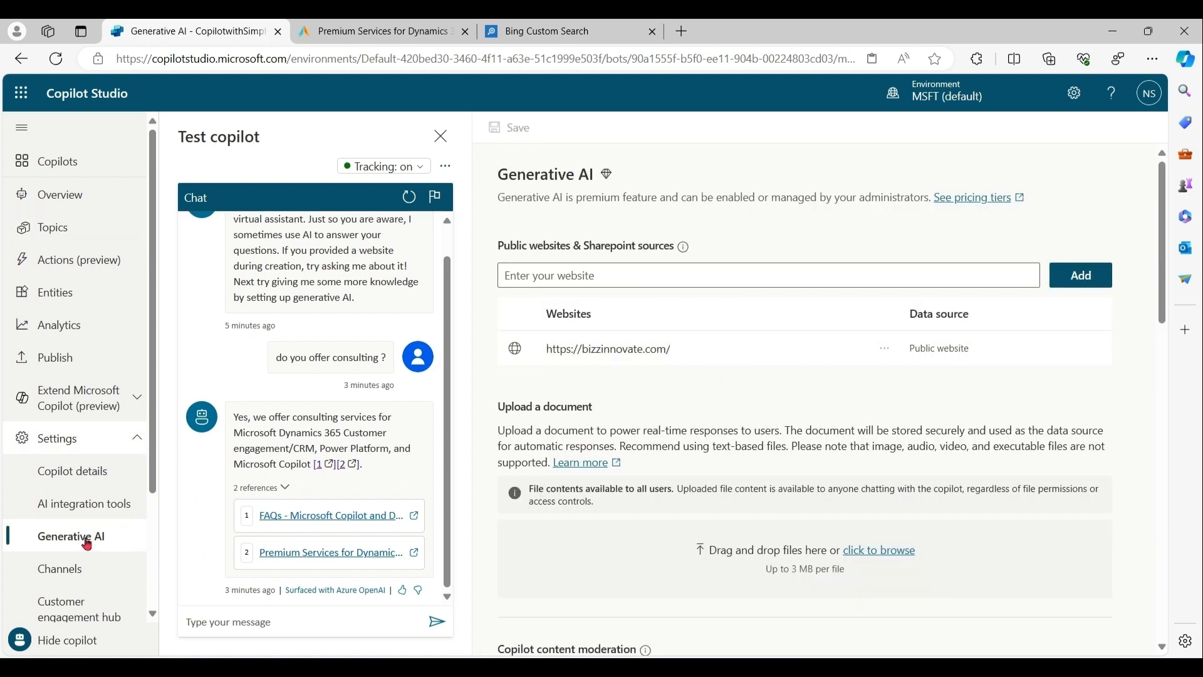
{"action": "mouse_move", "coordinate": [384, 128]}
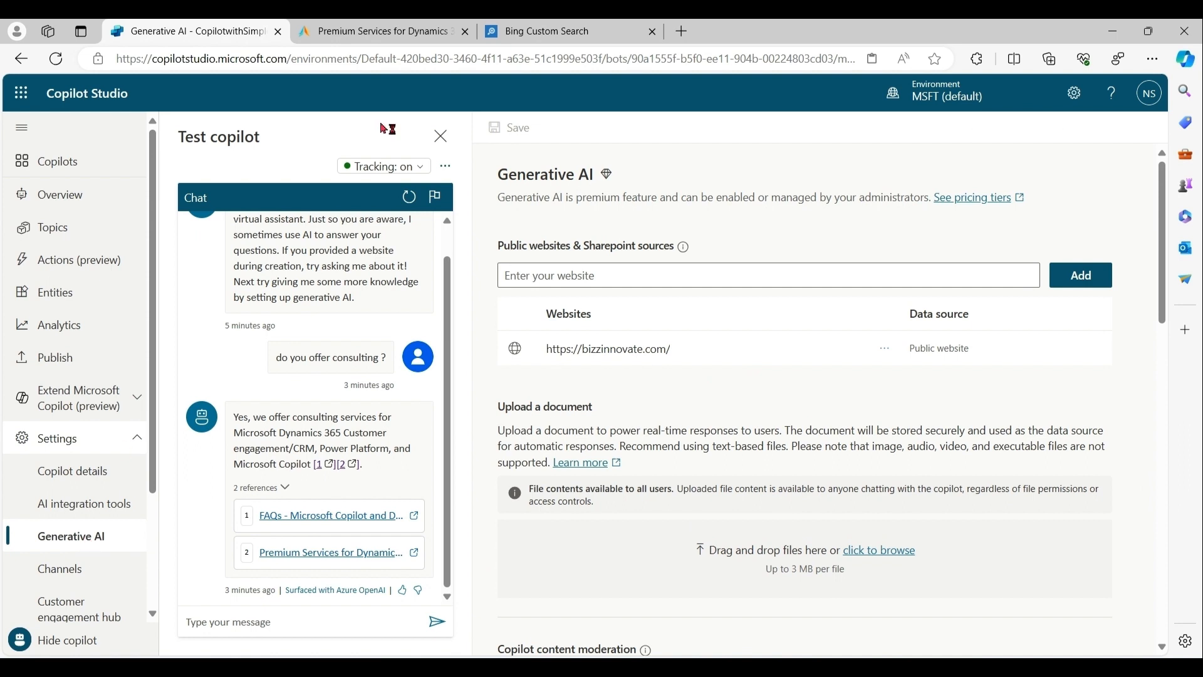
{"action": "mouse_move", "coordinate": [371, 296]}
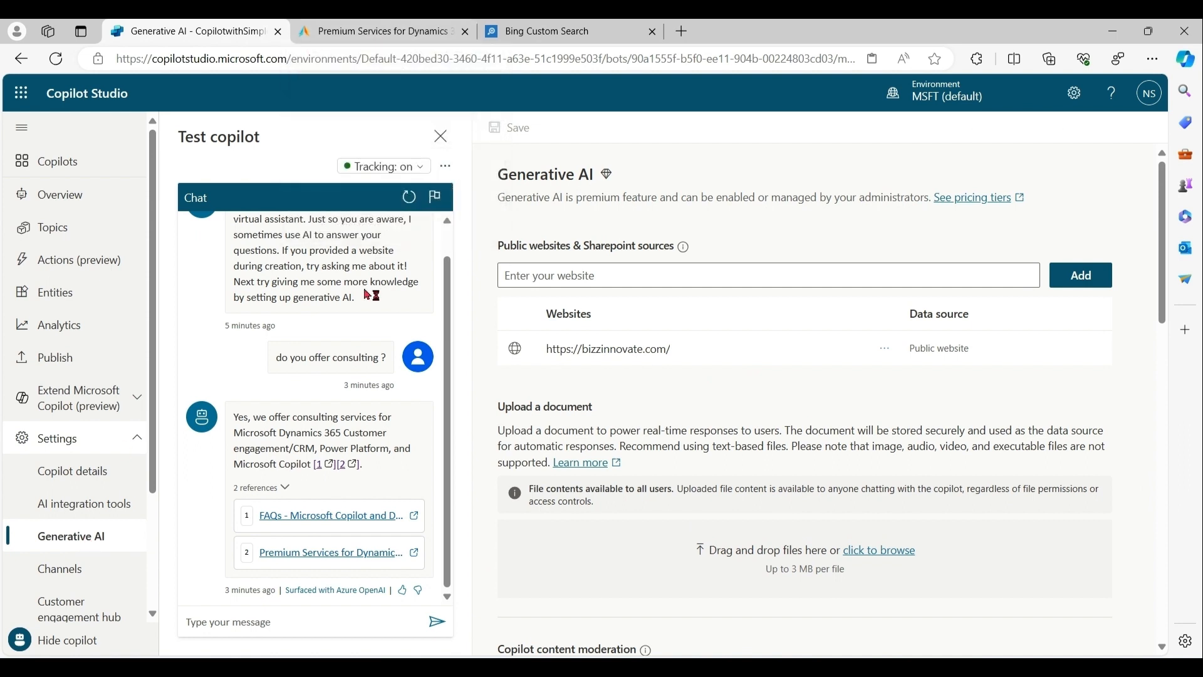
{"action": "left_click", "coordinate": [53, 227]}
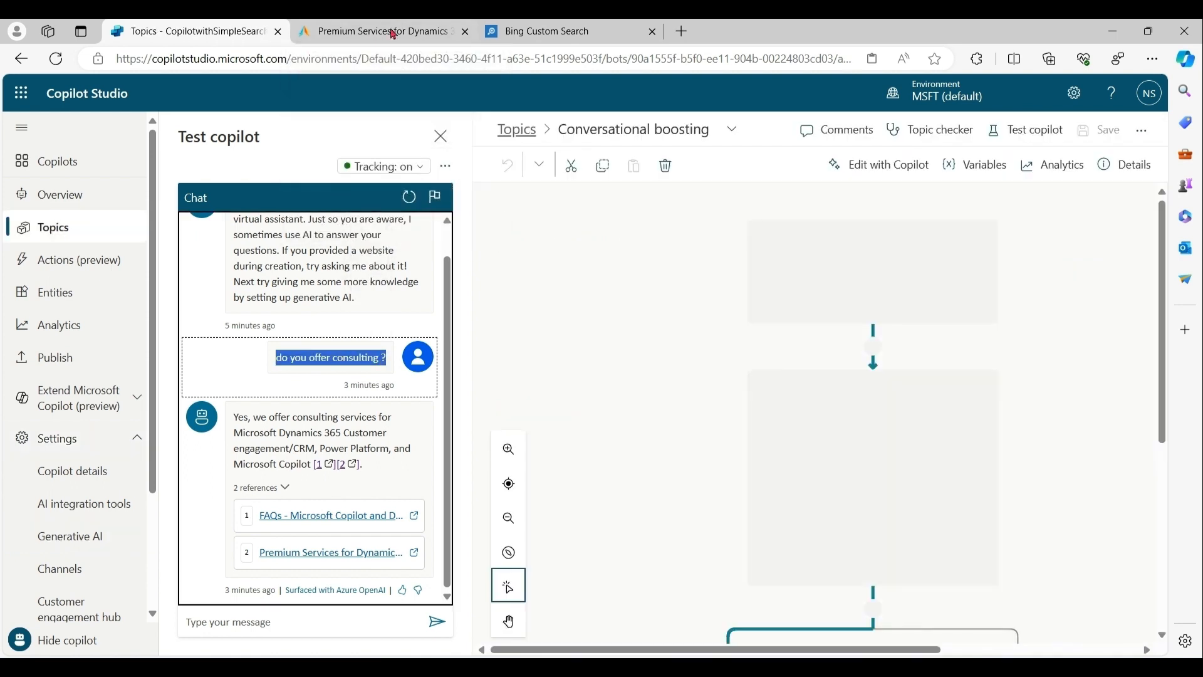
Show the Consulting page of the BizzInnovate website
{"action": "left_click", "coordinate": [381, 31]}
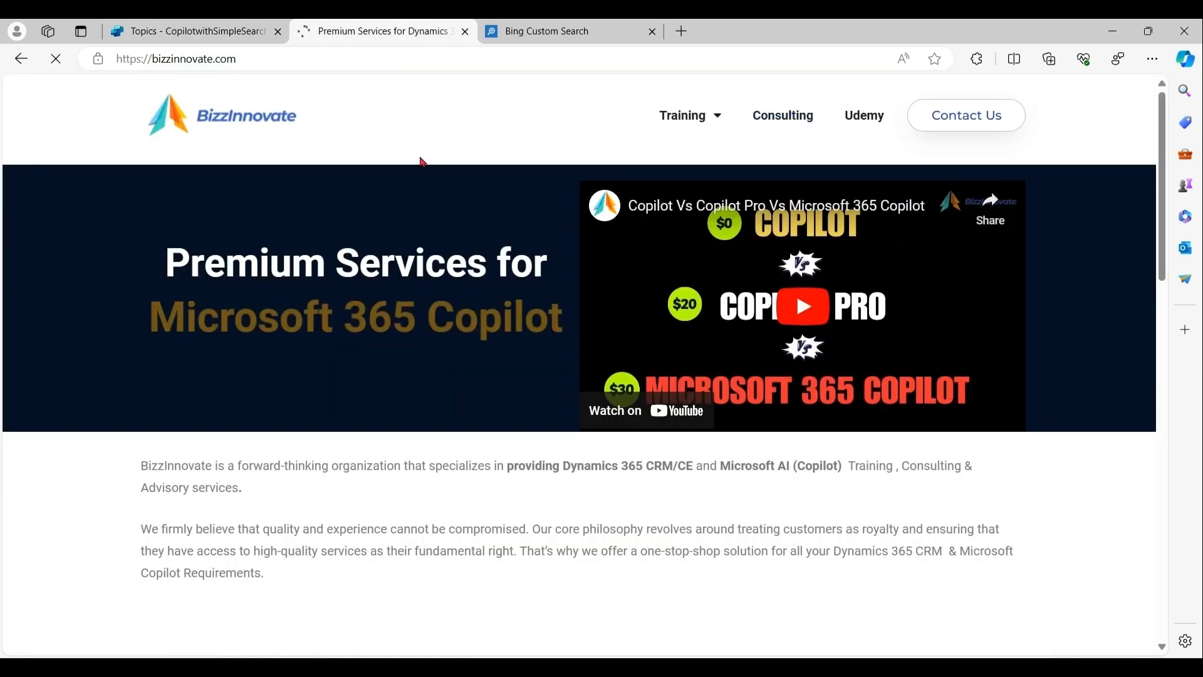
{"action": "left_click", "coordinate": [782, 115]}
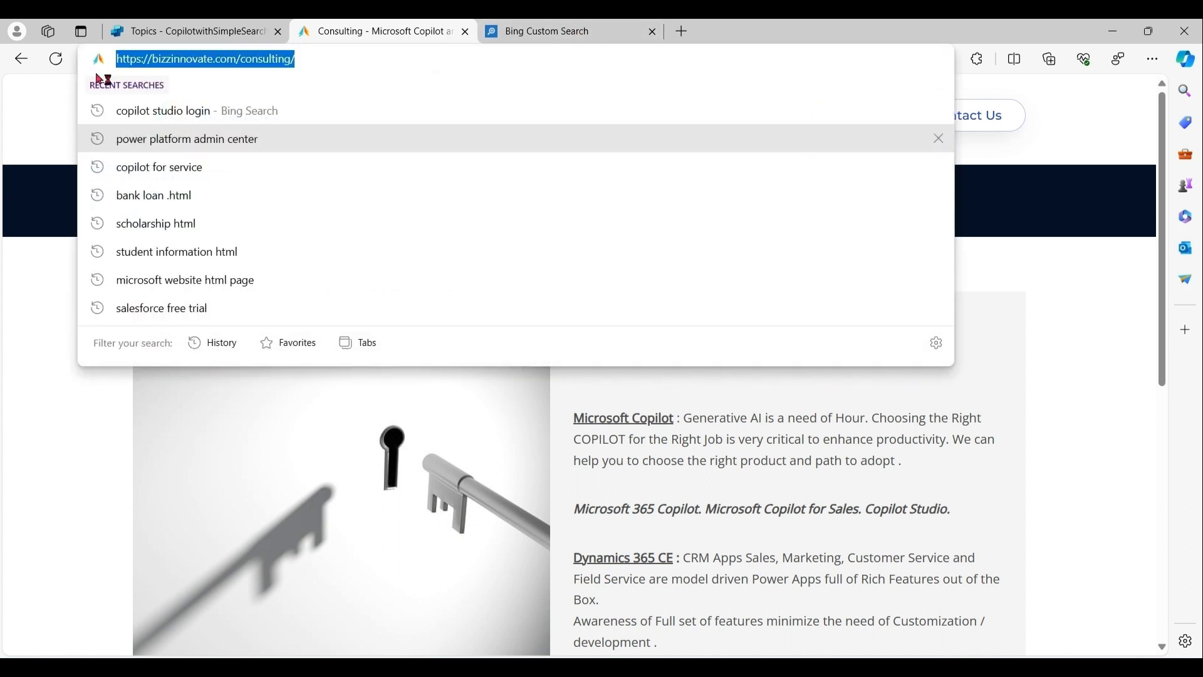
{"action": "left_click", "coordinate": [569, 30]}
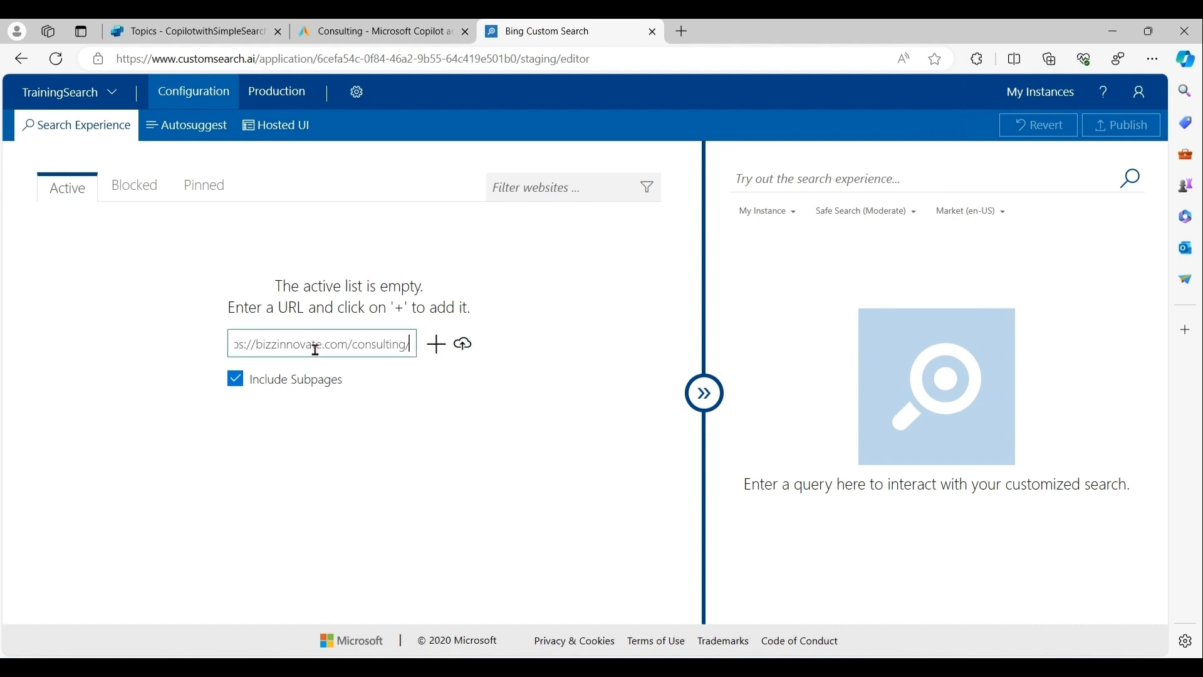
{"action": "left_click", "coordinate": [435, 343]}
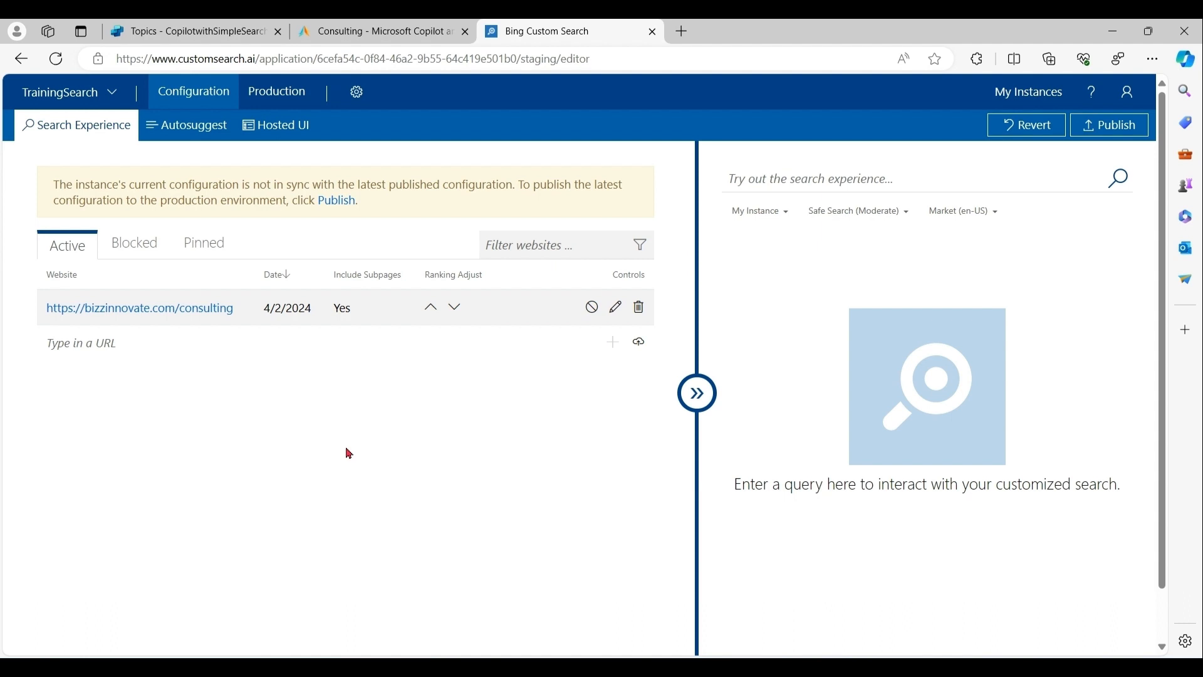
{"action": "mouse_move", "coordinate": [213, 335]}
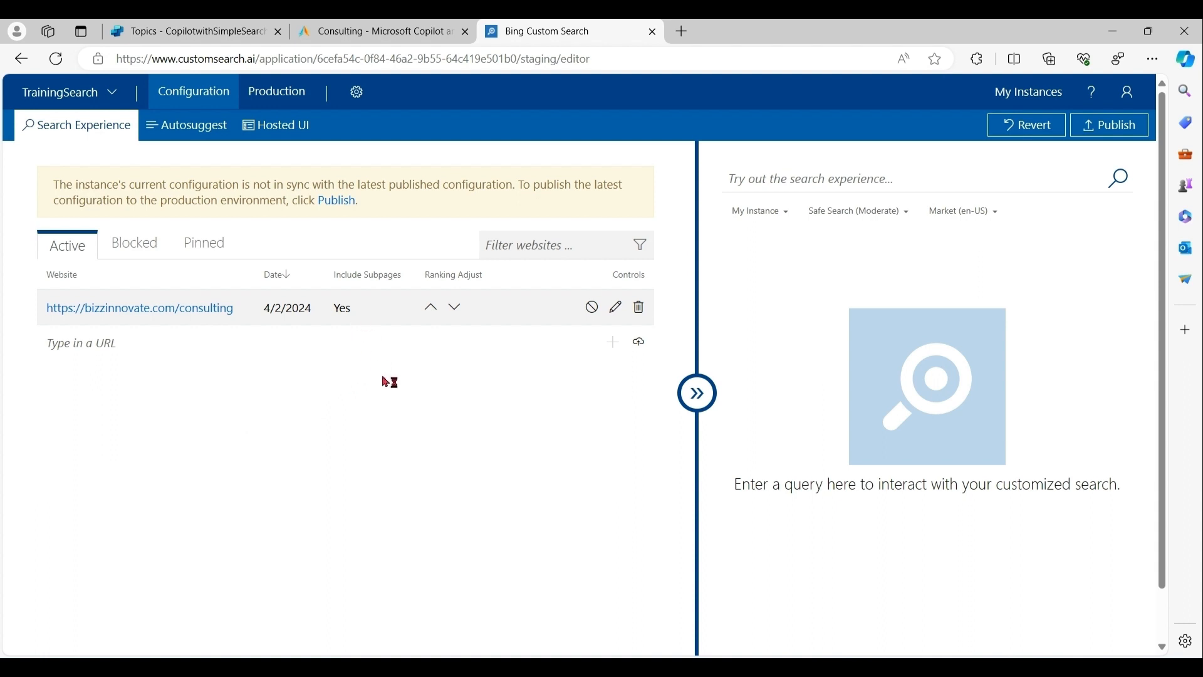
{"action": "left_click", "coordinate": [430, 307]}
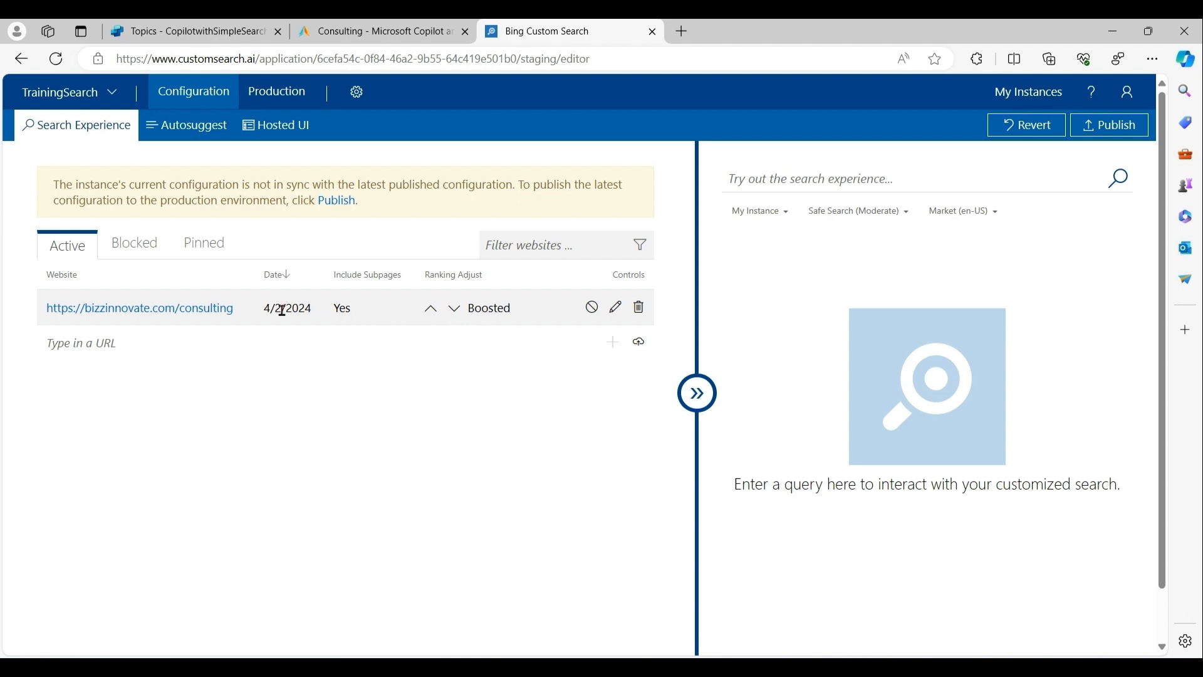
{"action": "left_click", "coordinate": [134, 243]}
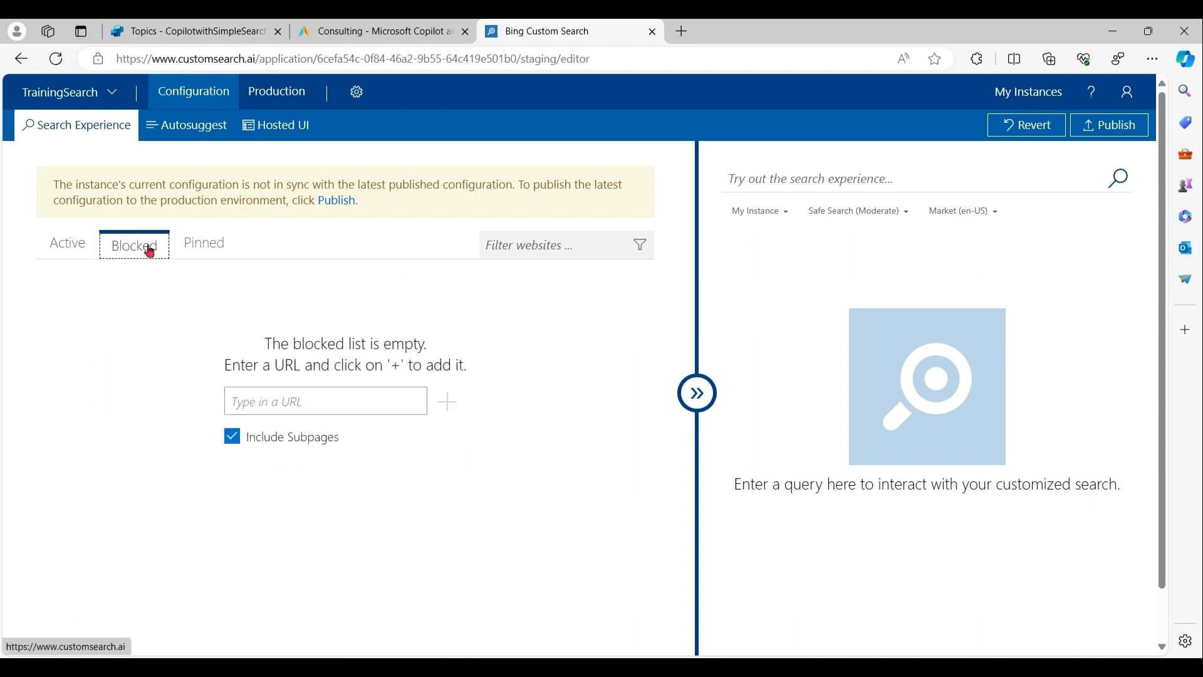
{"action": "left_click", "coordinate": [66, 244]}
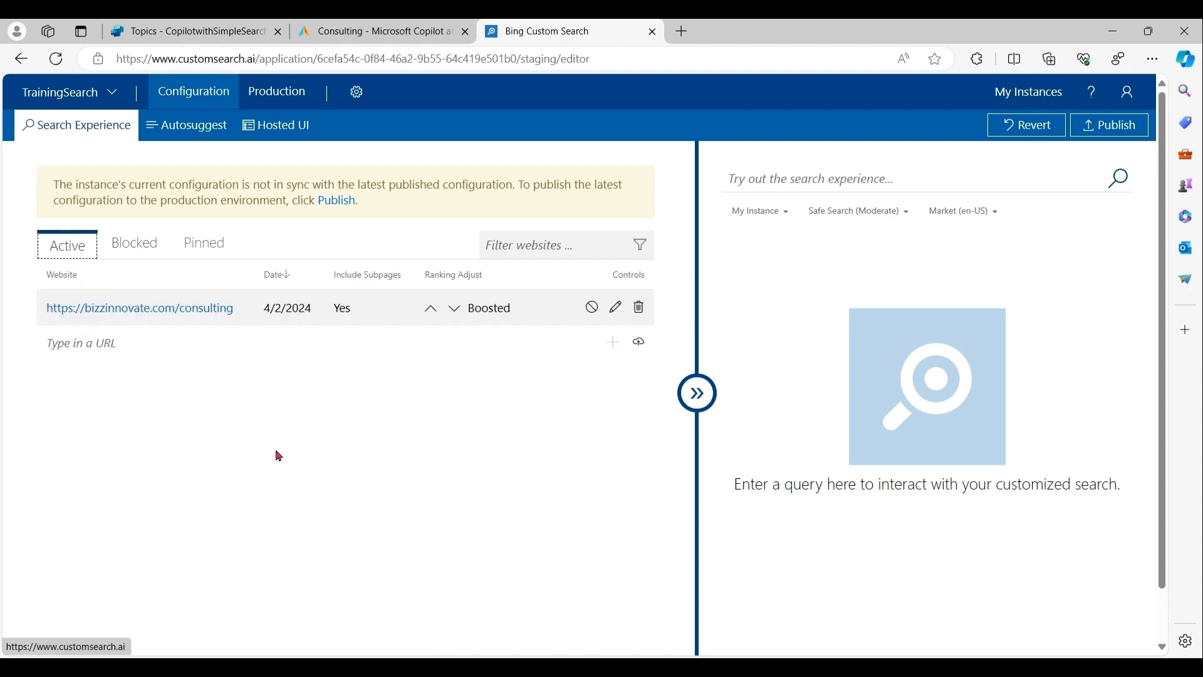
{"action": "mouse_move", "coordinate": [411, 467]}
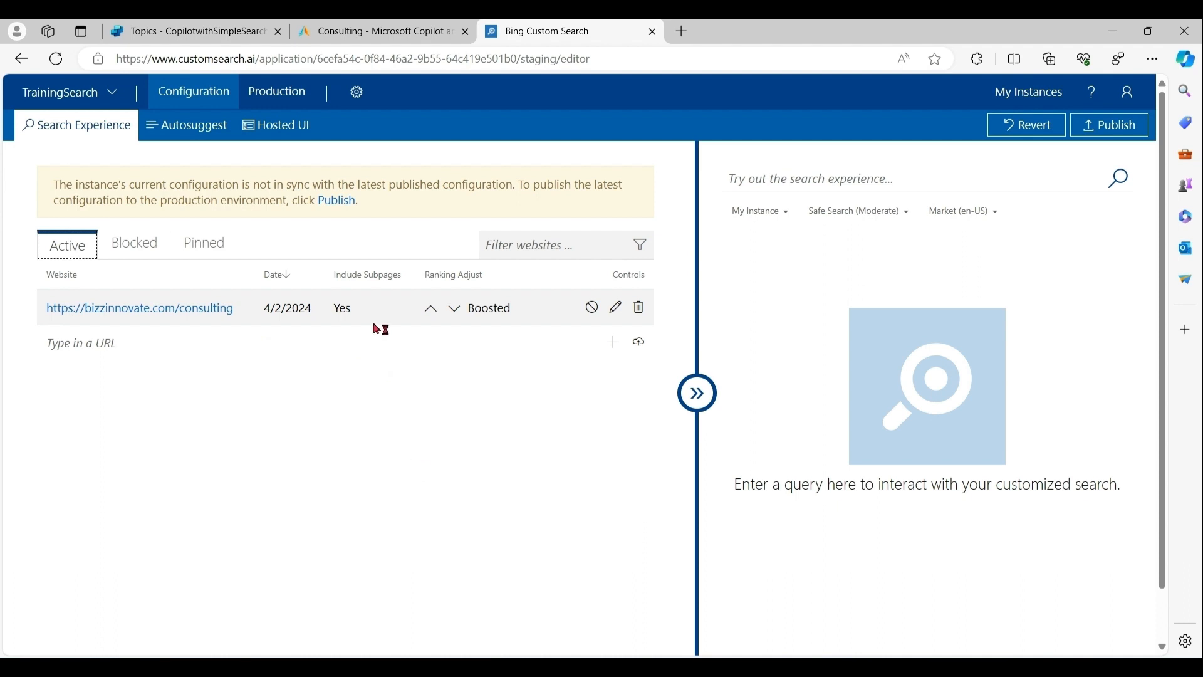
Publish TrainingSearch to production and copy its Custom Configuration ID cc40a209-edc6-4b6a-913f-a92cb8a7d495
{"action": "left_click", "coordinate": [1113, 124]}
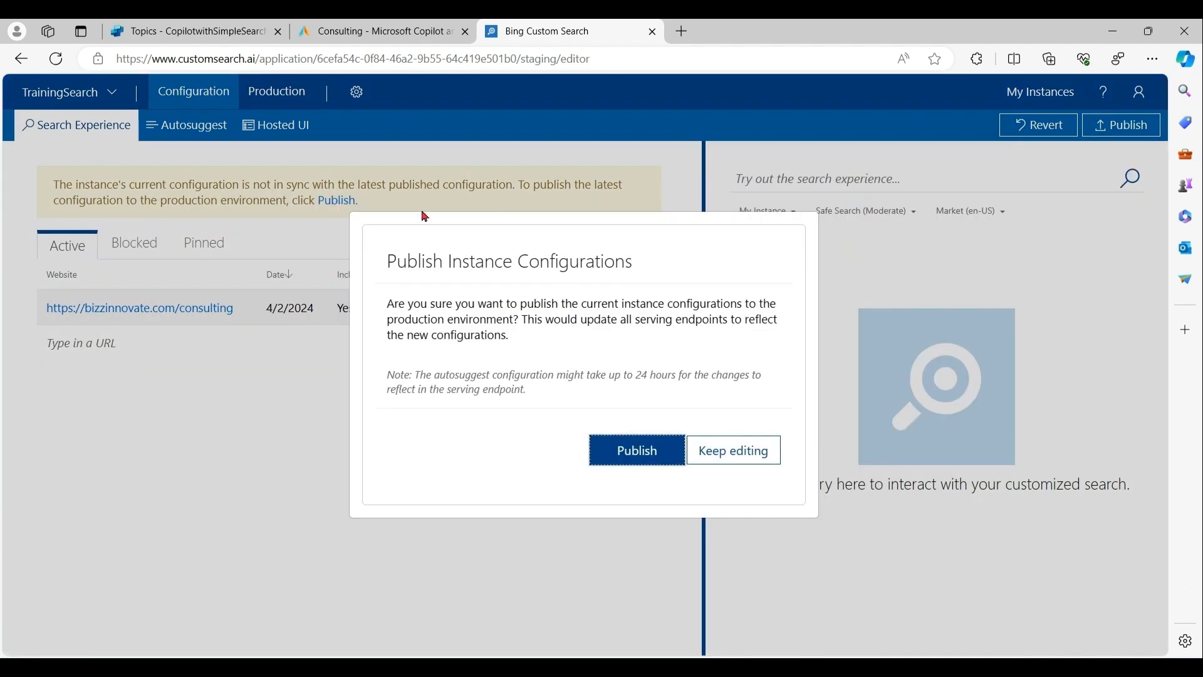
{"action": "left_click", "coordinate": [636, 450]}
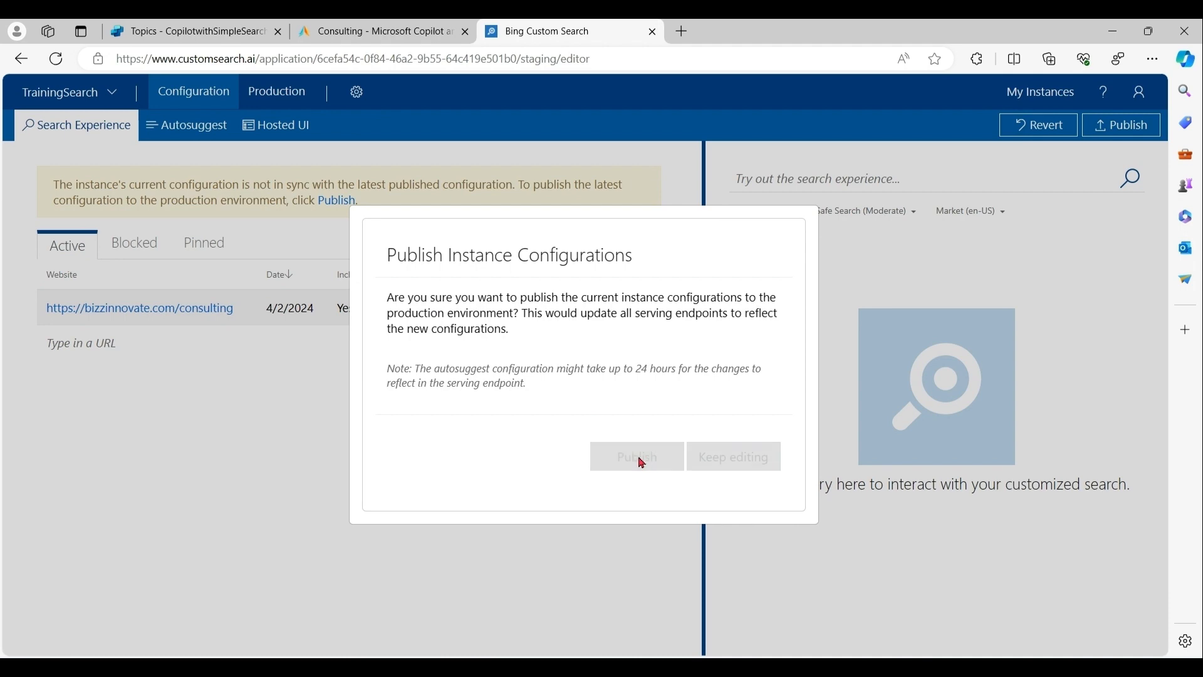
{"action": "left_click", "coordinate": [635, 457]}
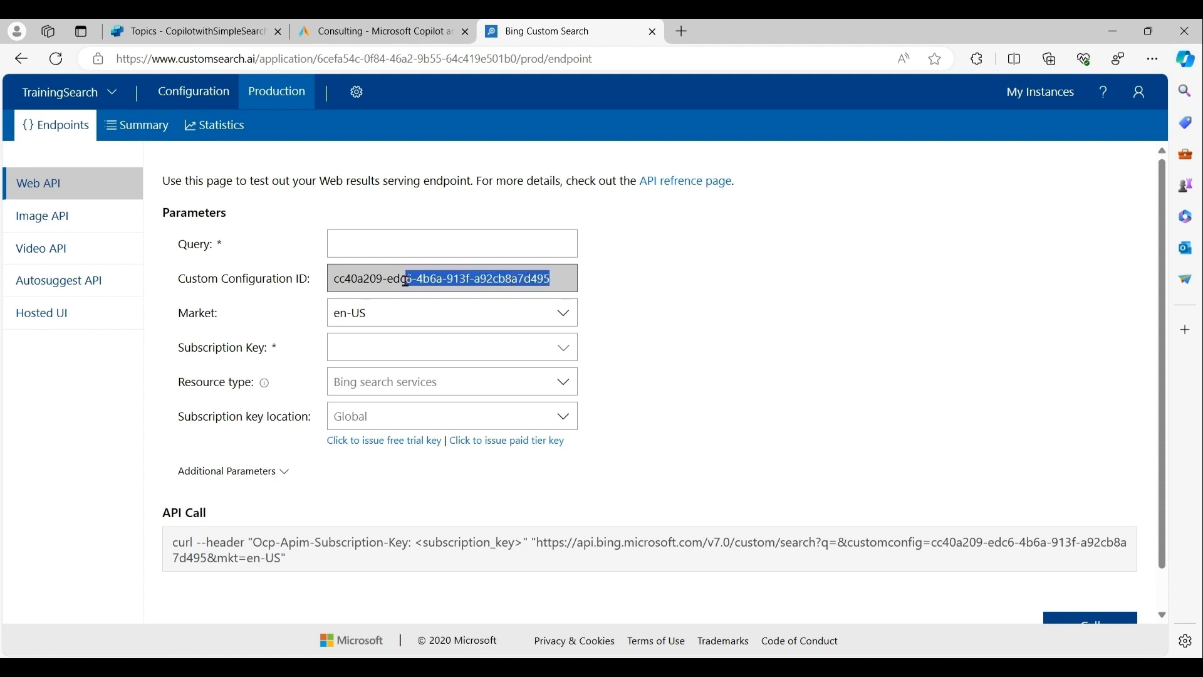
{"action": "right_click", "coordinate": [441, 278]}
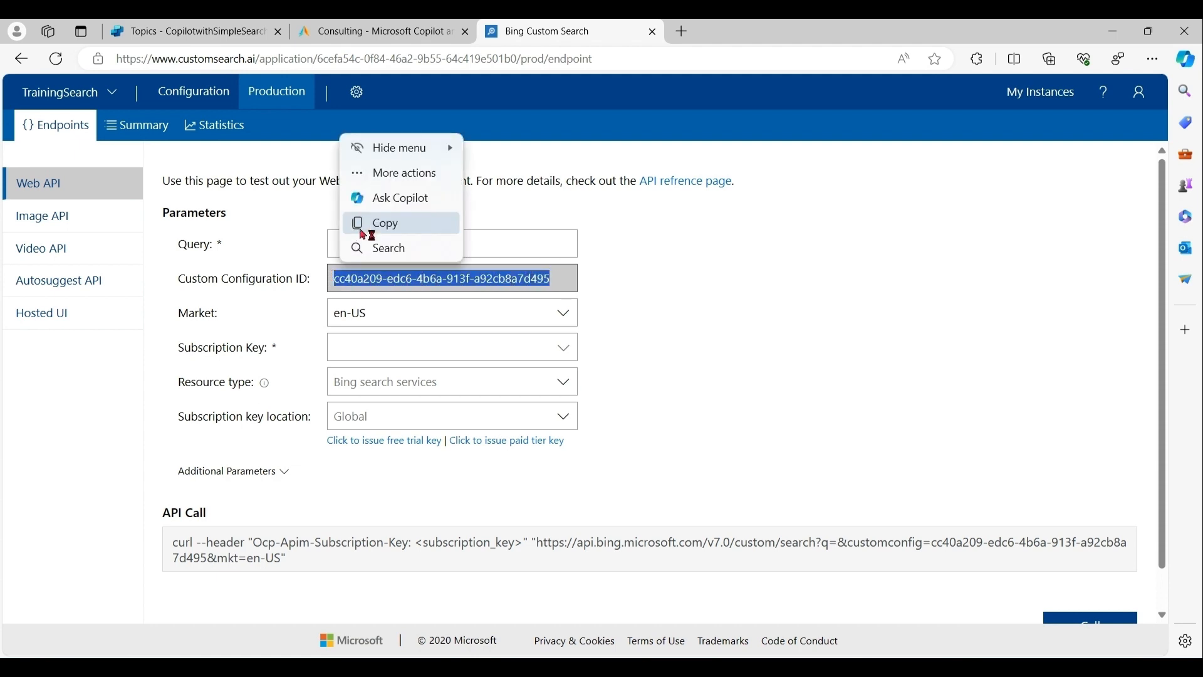
{"action": "left_click", "coordinate": [384, 223]}
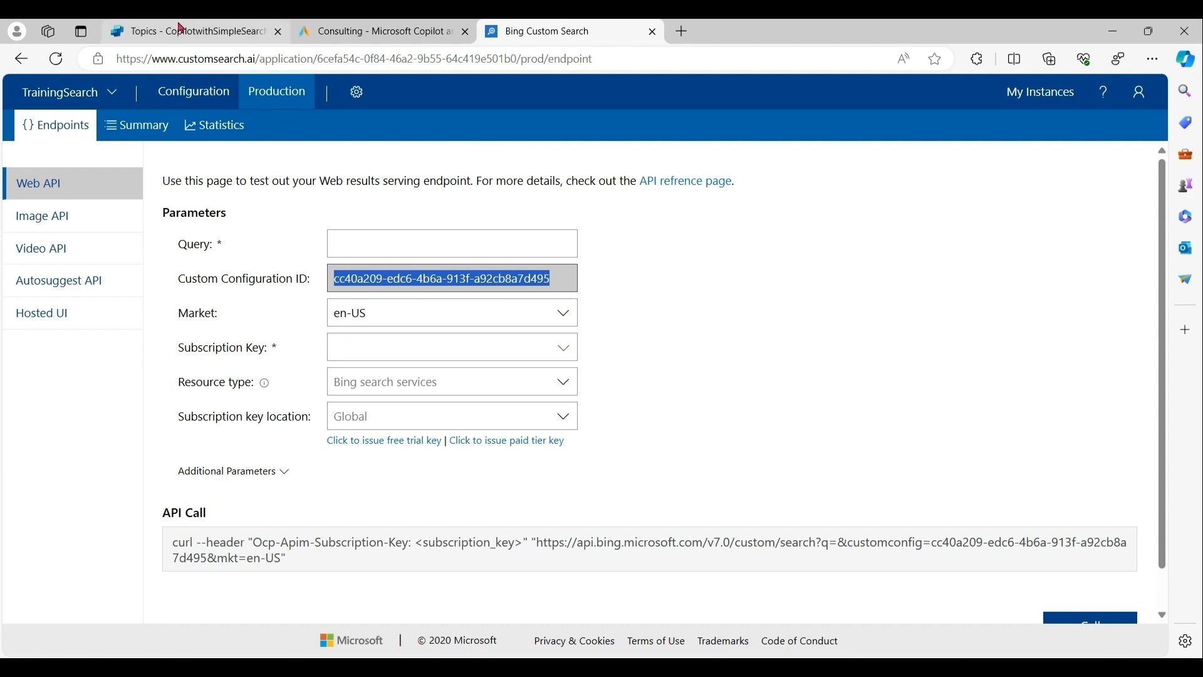
Edit the generative answers node's data sources and remove the bizzinnovate.com website source
{"action": "left_click", "coordinate": [192, 31]}
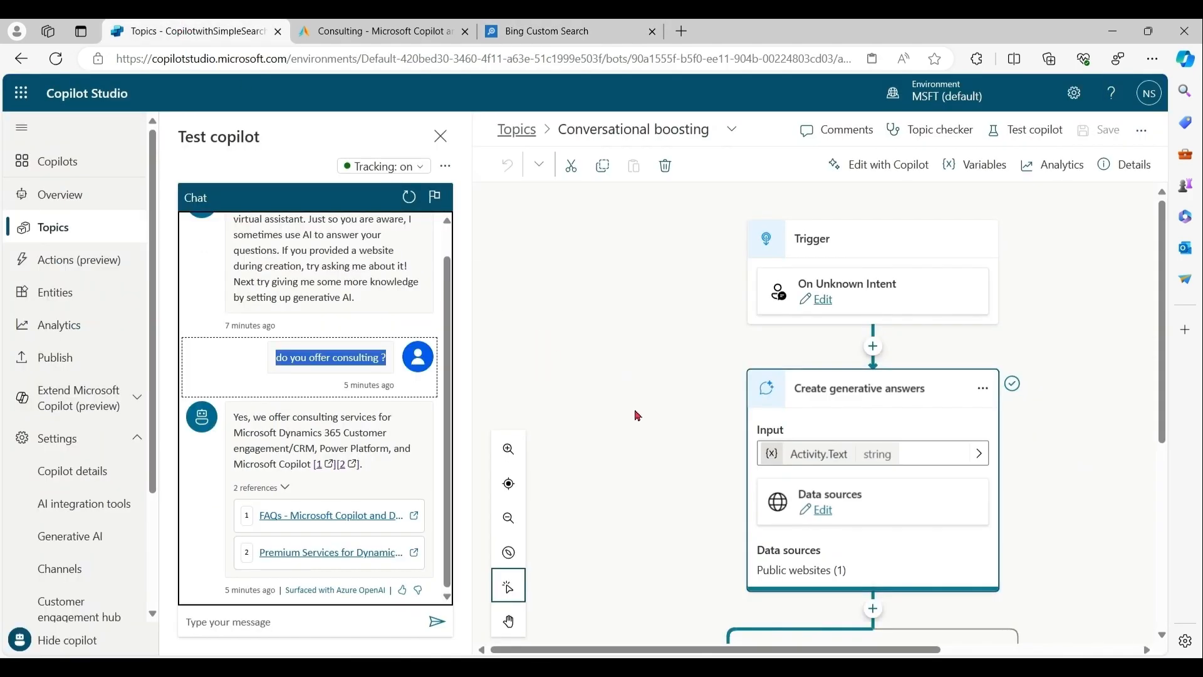
{"action": "left_click", "coordinate": [633, 127]}
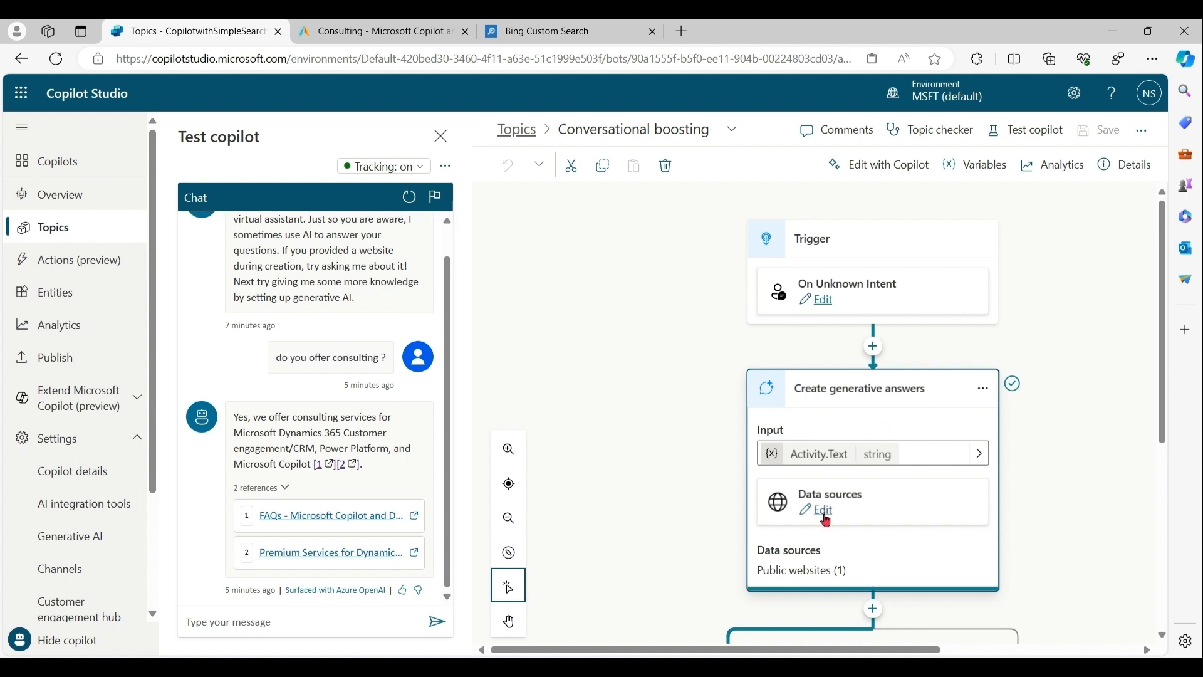
{"action": "left_click", "coordinate": [822, 513]}
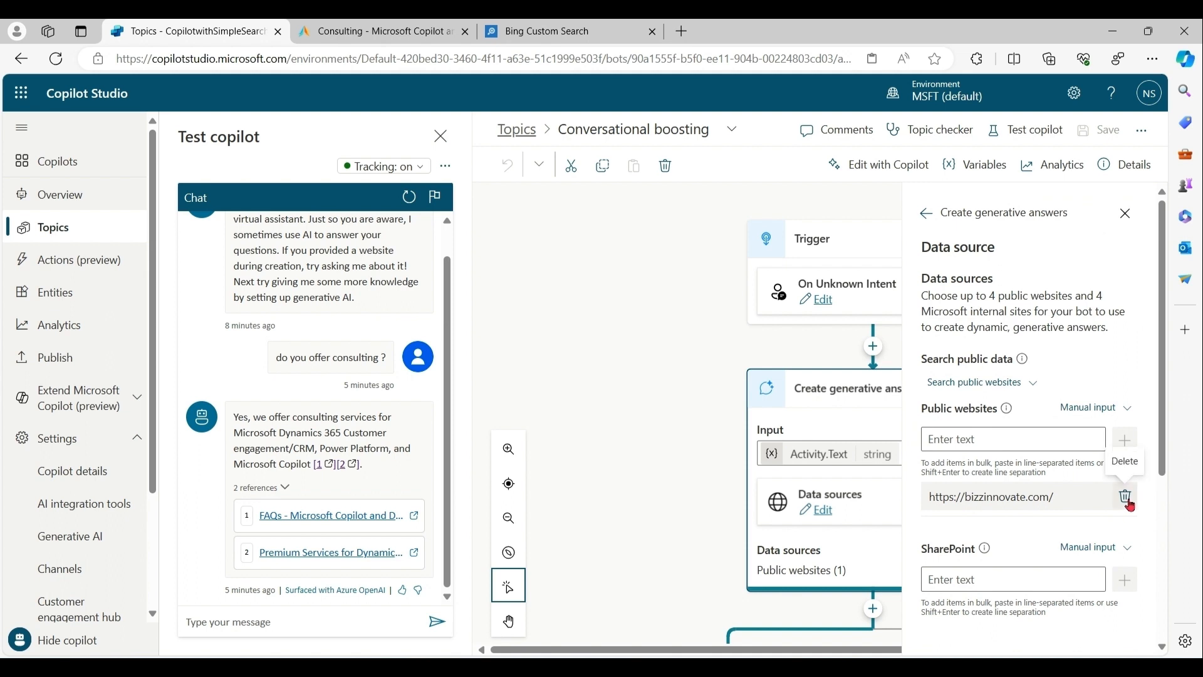
{"action": "left_click", "coordinate": [1124, 496]}
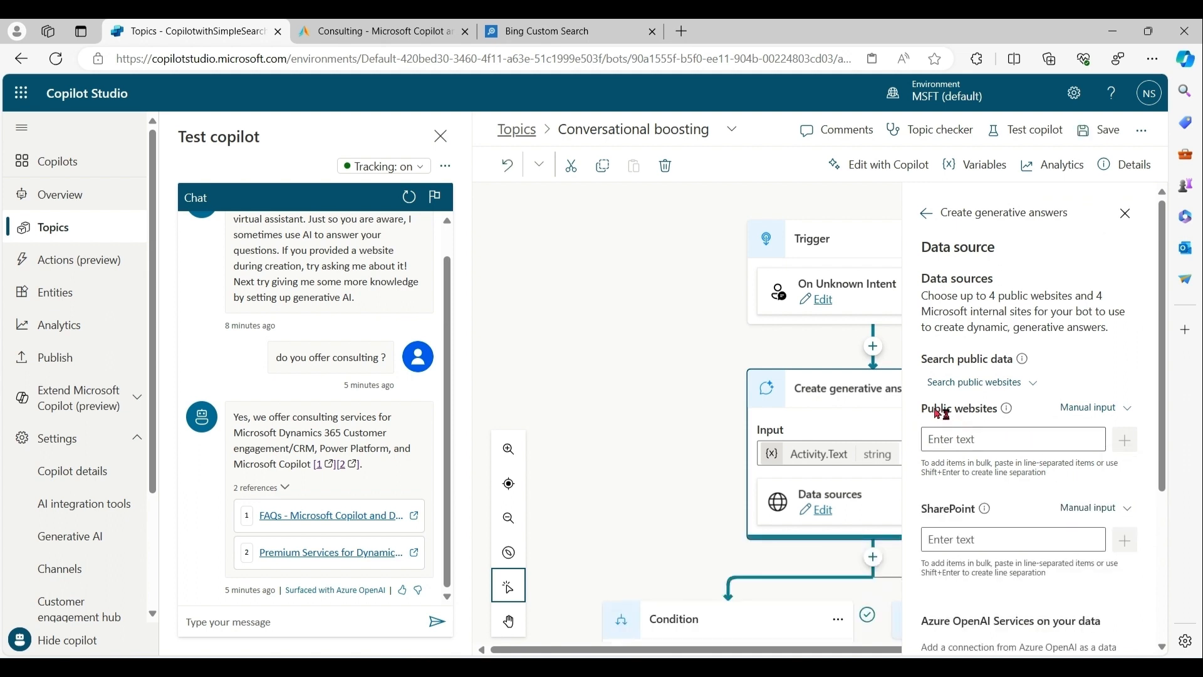
{"action": "mouse_move", "coordinate": [936, 403]}
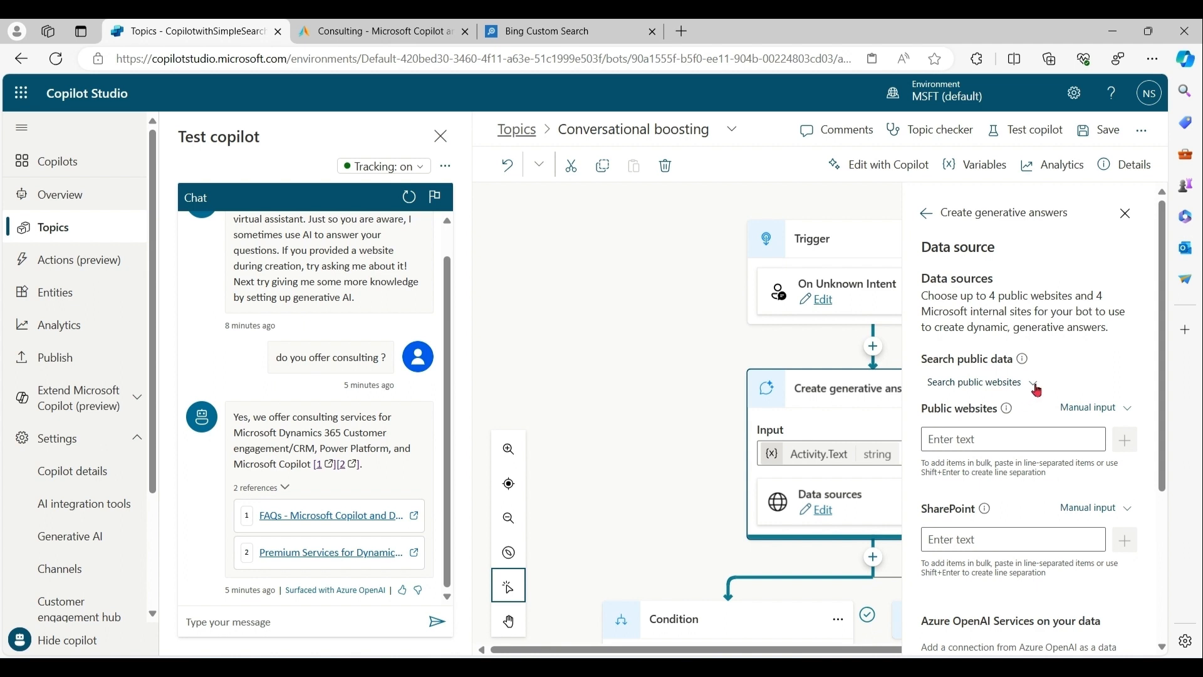
Set public data search to Bing Custom Search with the copied configuration ID
{"action": "left_click", "coordinate": [1034, 383]}
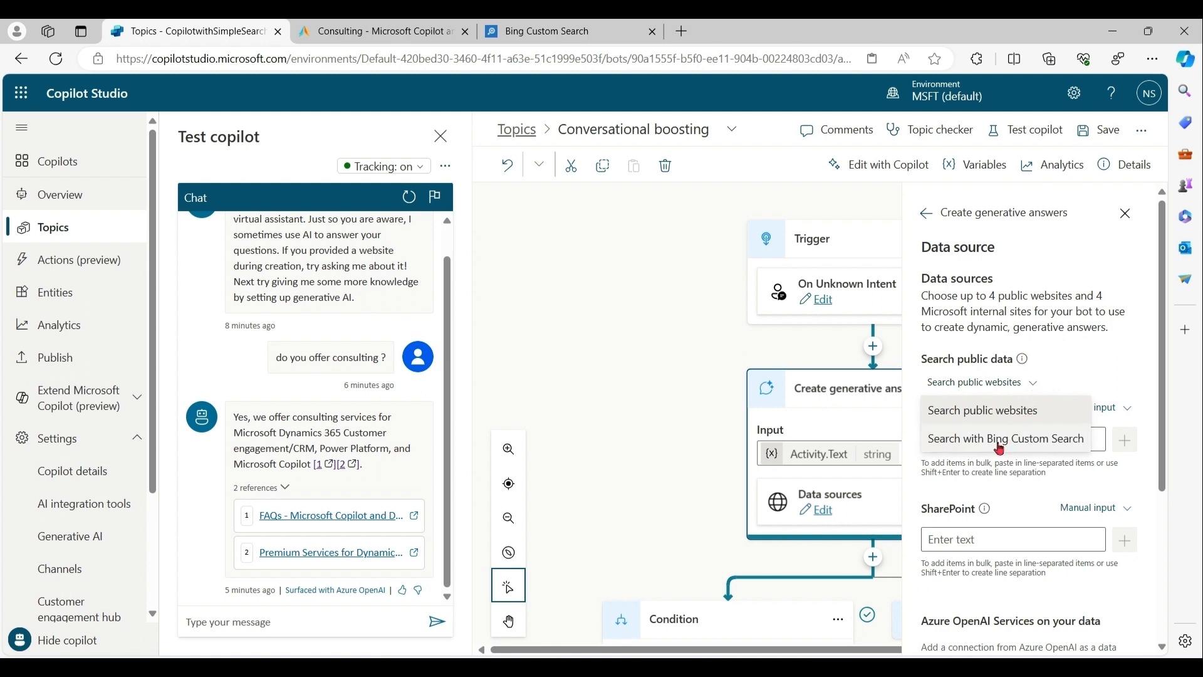
{"action": "left_click", "coordinate": [1004, 438]}
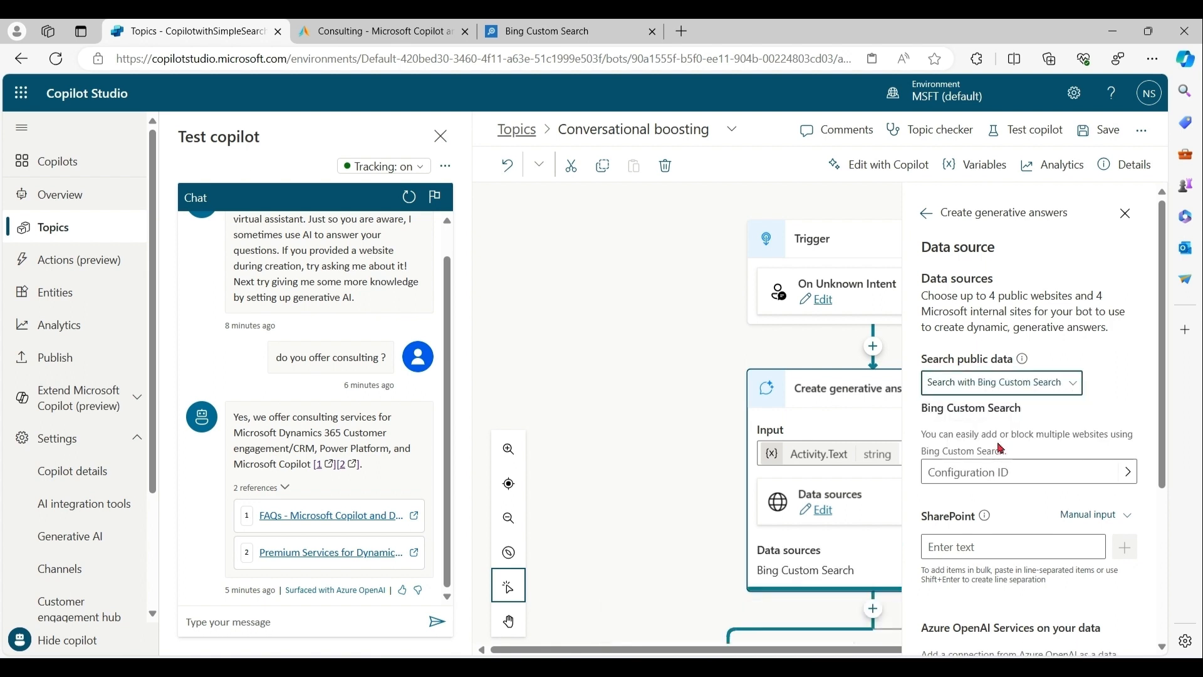
{"action": "left_click", "coordinate": [1028, 473]}
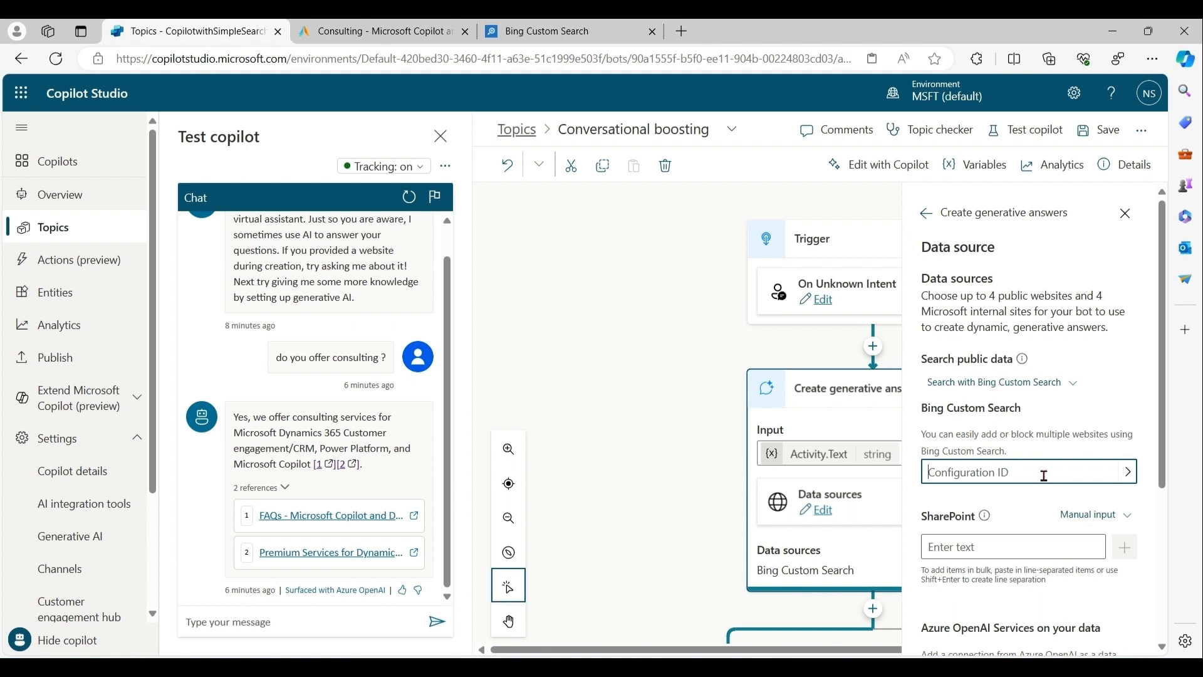
{"action": "type", "text": "a209-edc6-4b6a-913f-a92cb8a7d495"}
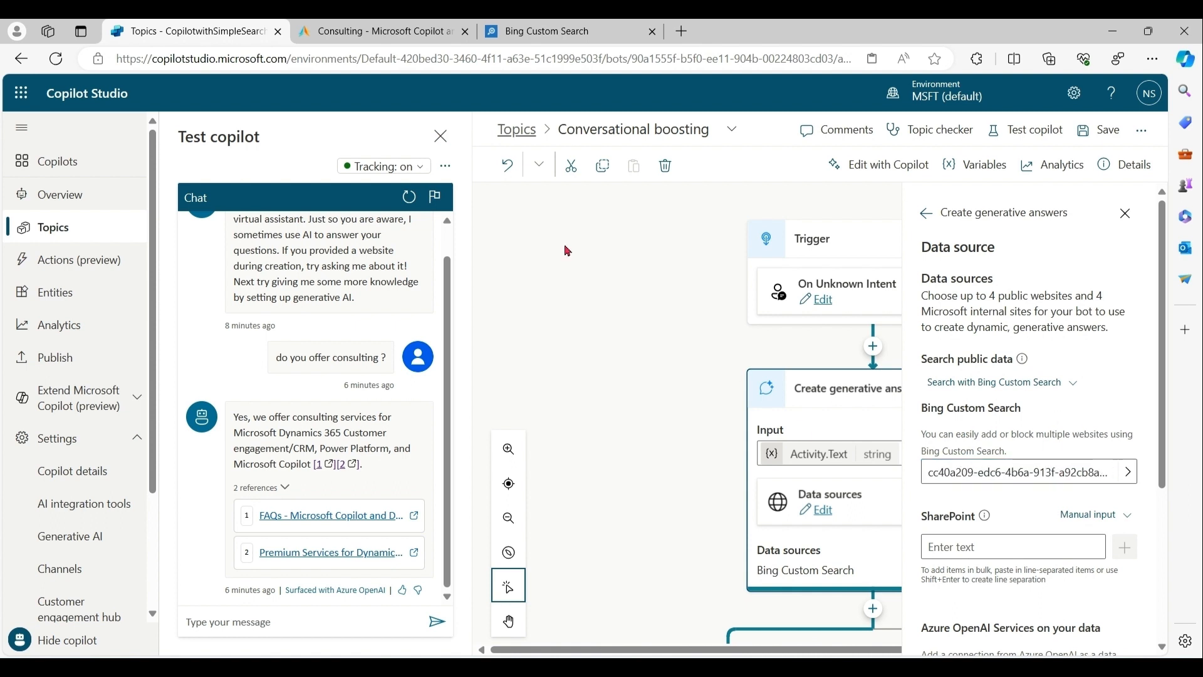
Restart the test chat and ask 'do you offer consulting ?' again, checking the single Consulting reference
{"action": "left_click", "coordinate": [555, 30]}
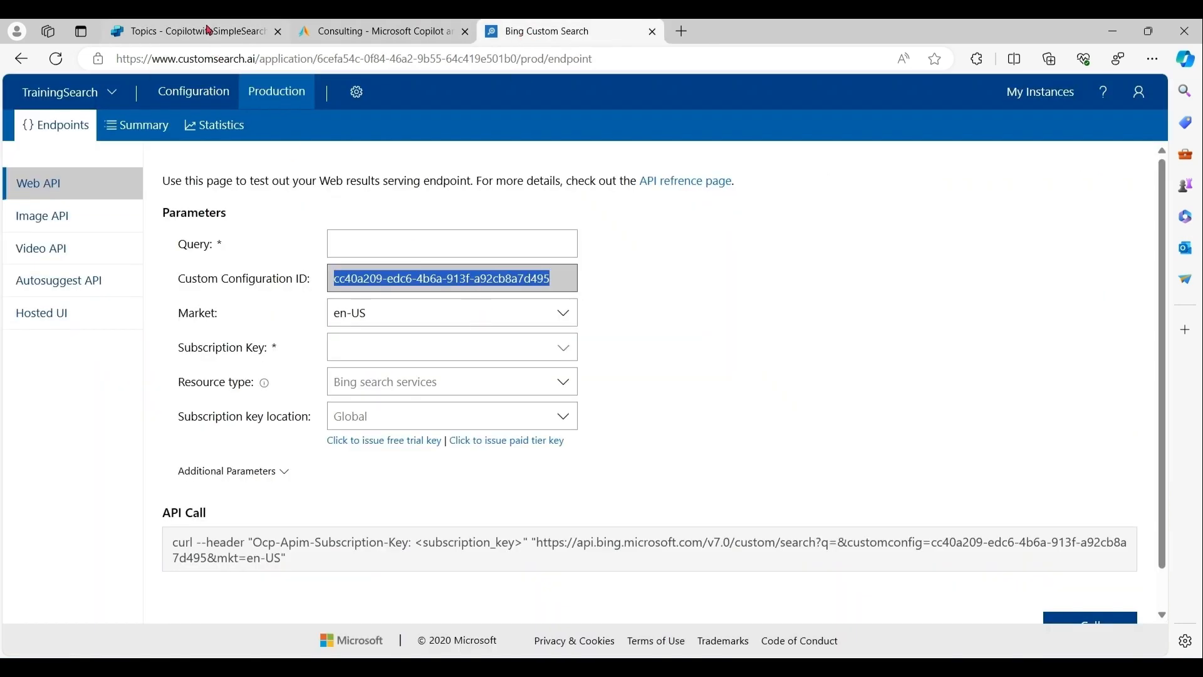
{"action": "left_click", "coordinate": [194, 31]}
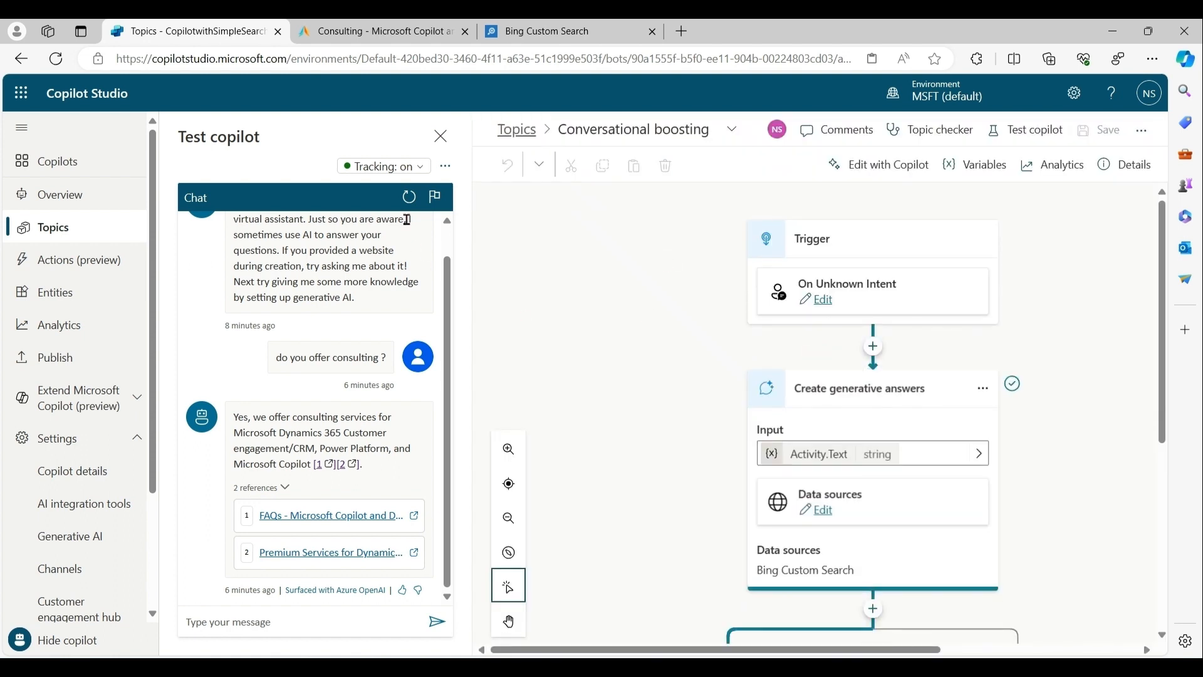
{"action": "left_click", "coordinate": [409, 197]}
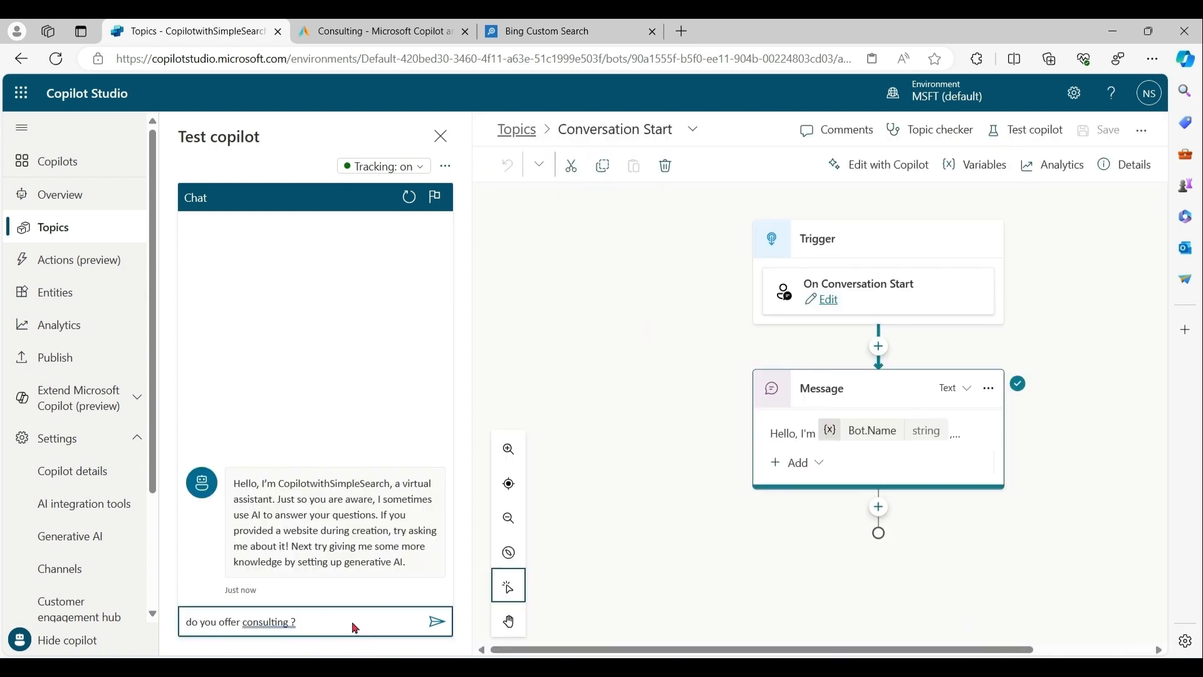
{"action": "left_click", "coordinate": [436, 622]}
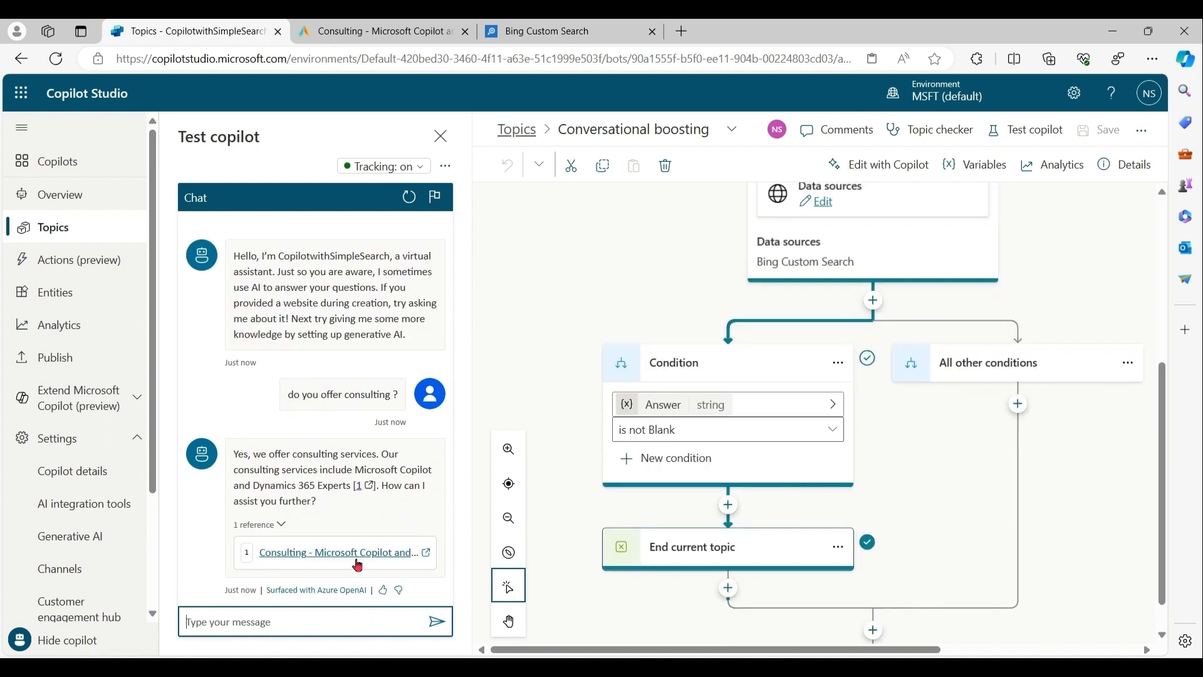
{"action": "left_click", "coordinate": [340, 556]}
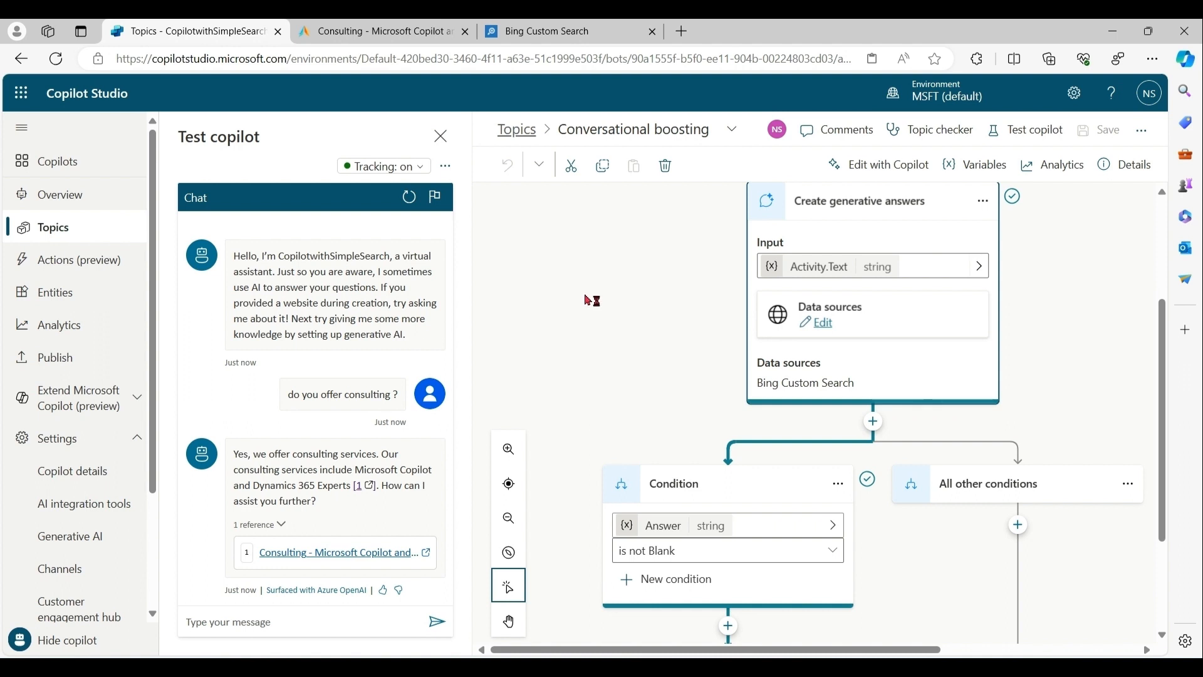
Add the indusind.com personal banking page to the instance's Active sites
{"action": "left_click", "coordinate": [559, 31]}
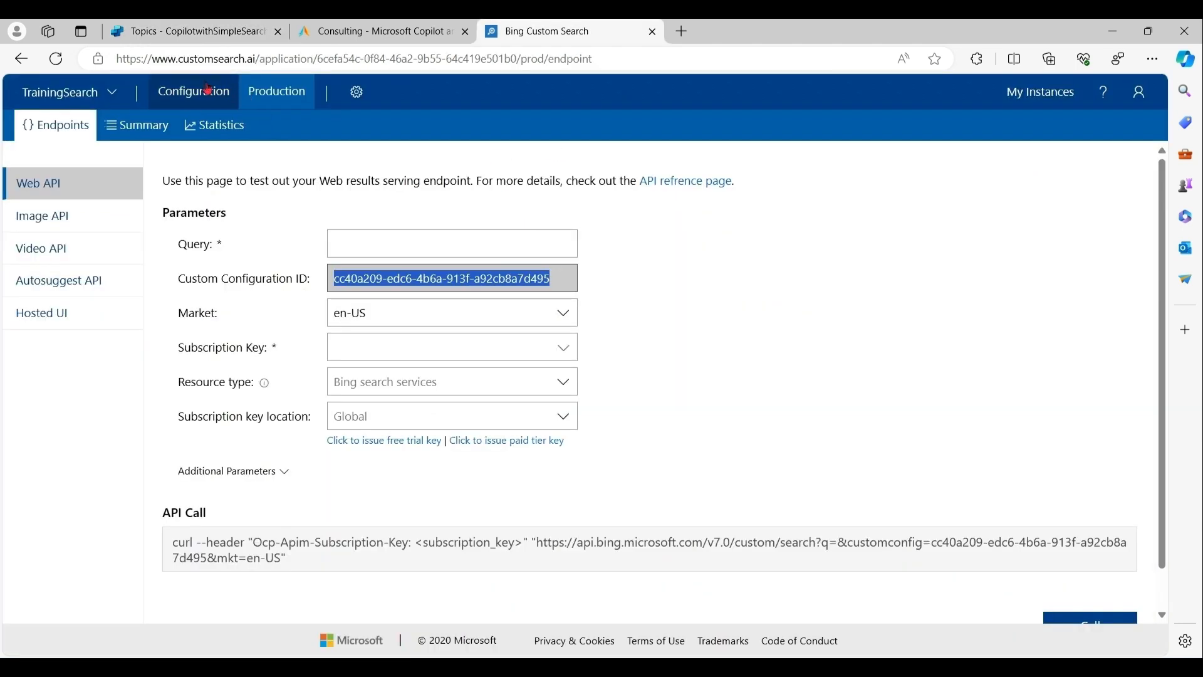
{"action": "left_click", "coordinate": [193, 92]}
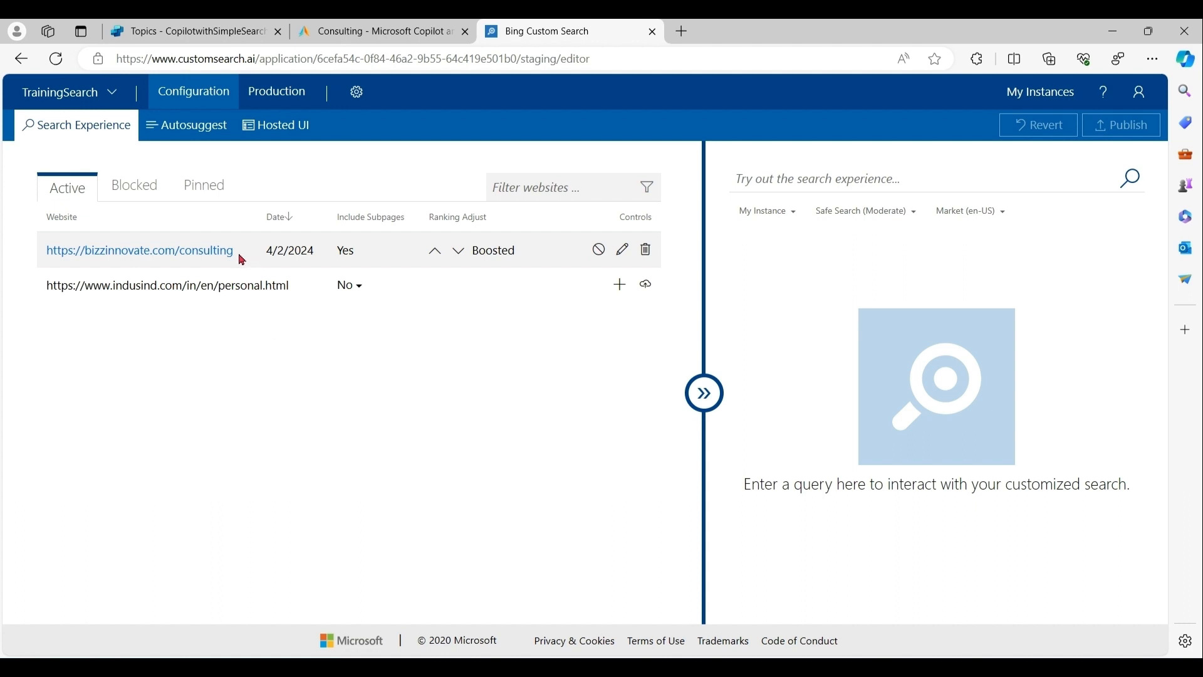
{"action": "double_click", "coordinate": [139, 251]}
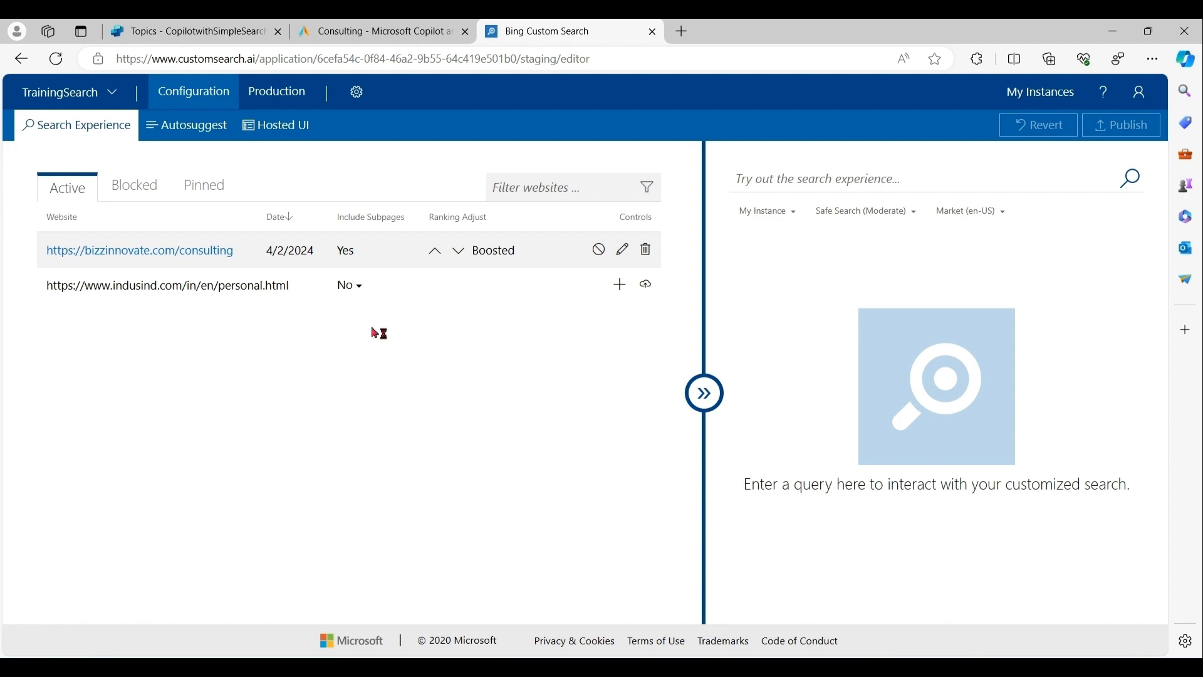
{"action": "left_click", "coordinate": [284, 284]}
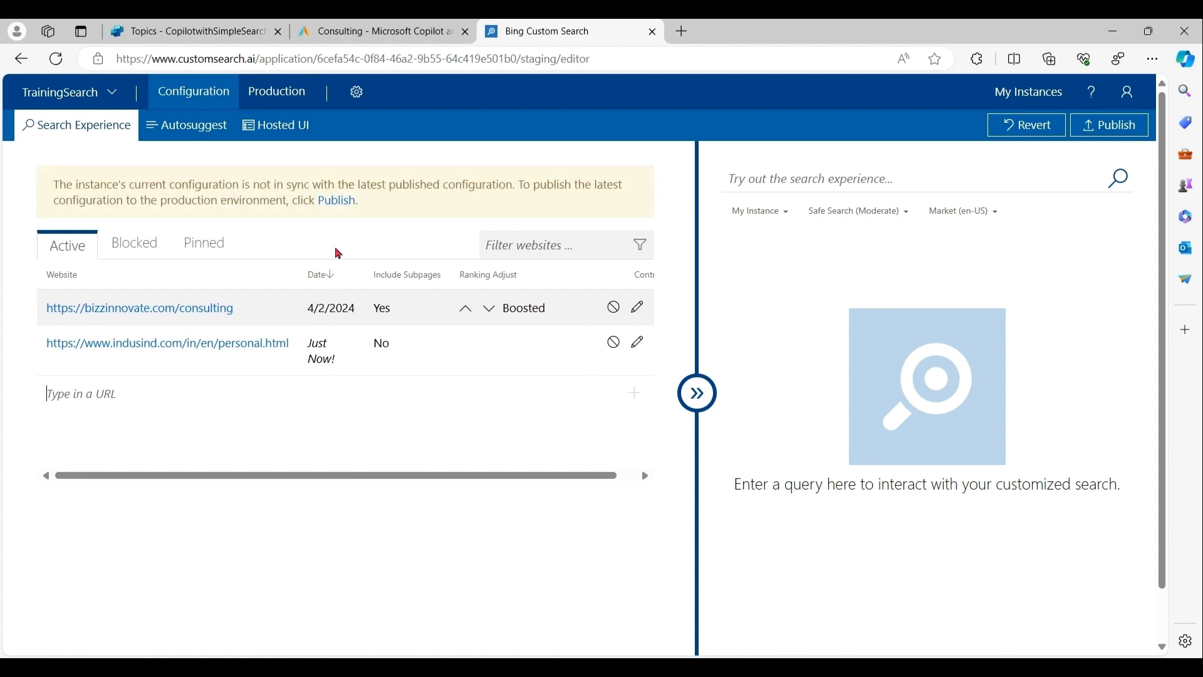
Publish the updated configuration to production
{"action": "left_click", "coordinate": [1109, 124]}
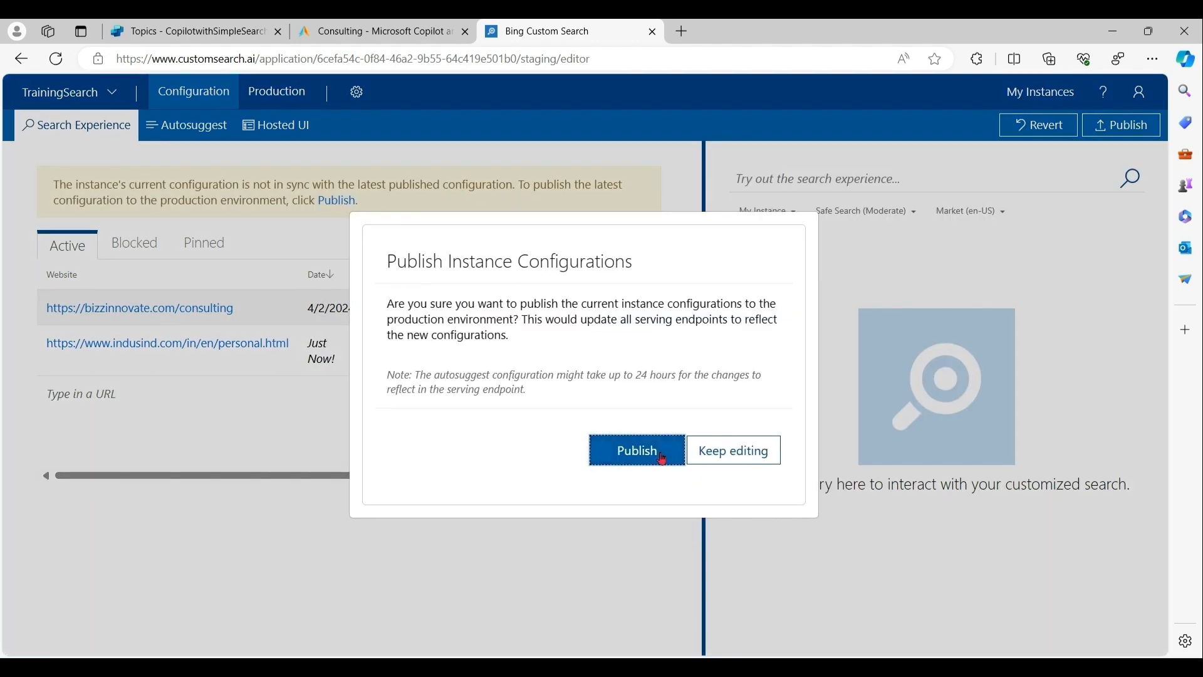
{"action": "left_click", "coordinate": [637, 450]}
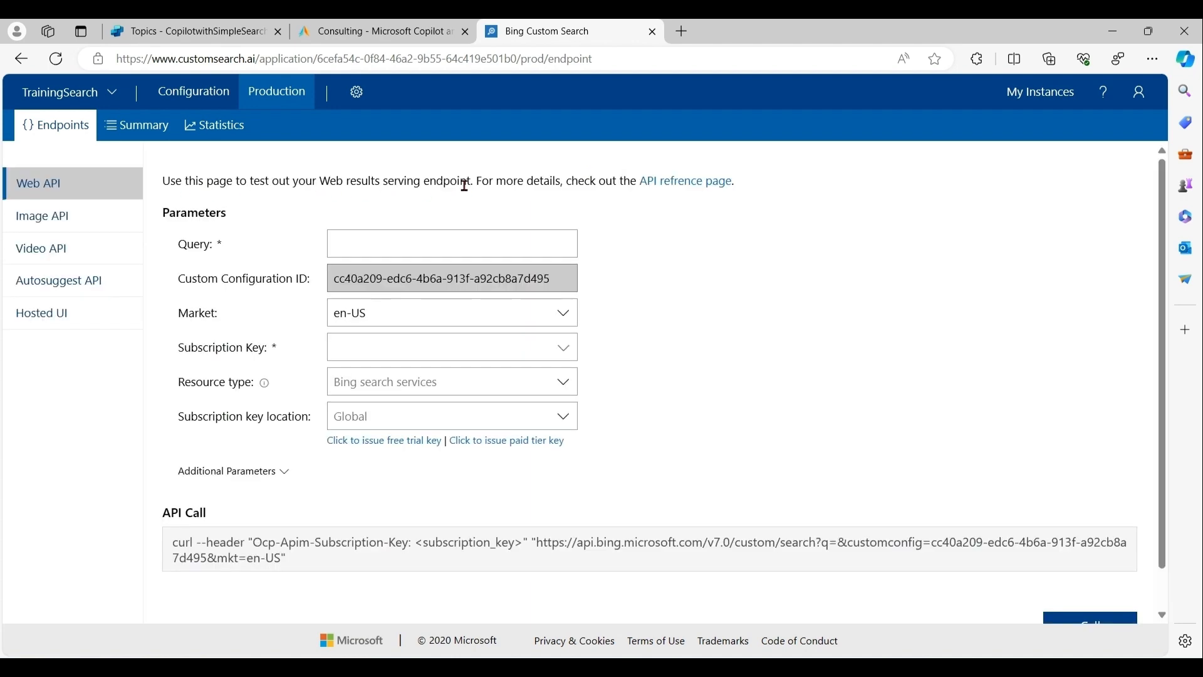
{"action": "mouse_move", "coordinate": [312, 178]}
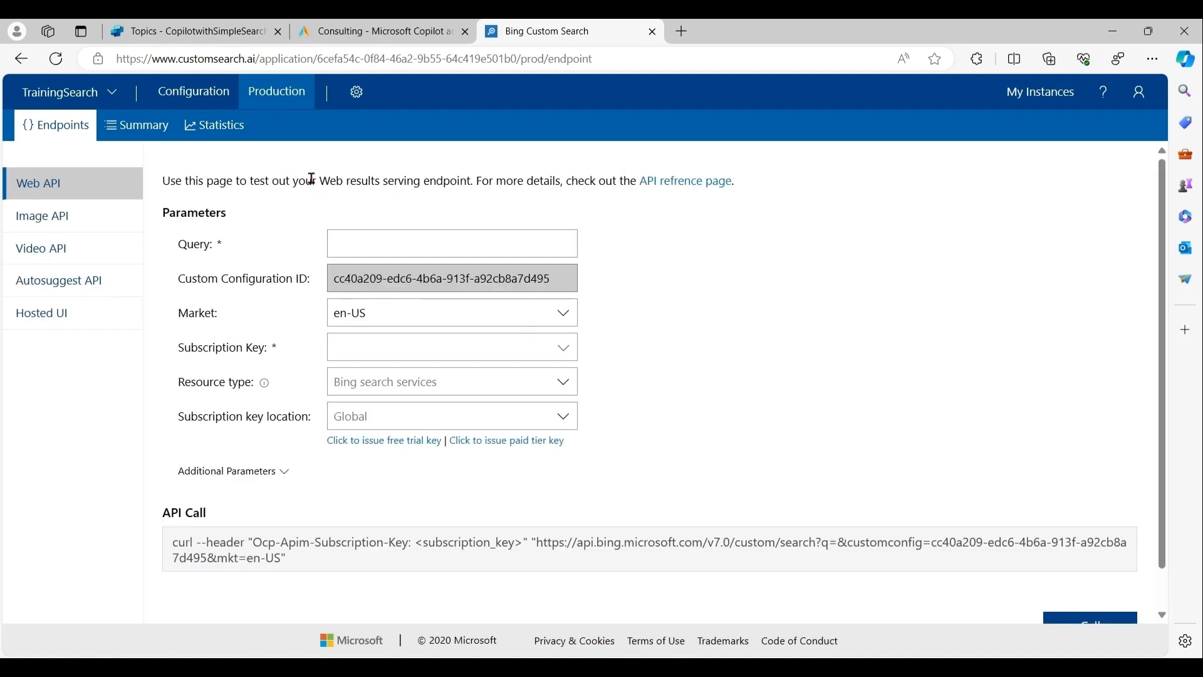
{"action": "mouse_move", "coordinate": [401, 187]}
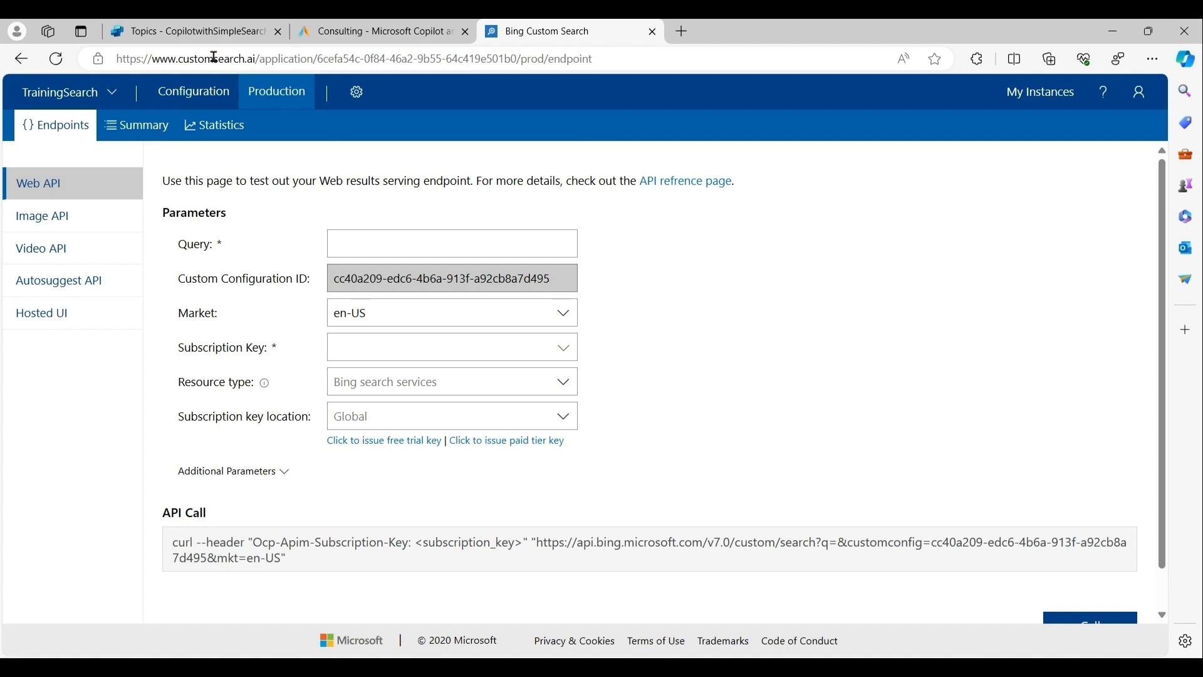
Restart the test chat and ask 'how bank can help us', getting an answer citing the IndusInd page
{"action": "left_click", "coordinate": [196, 31]}
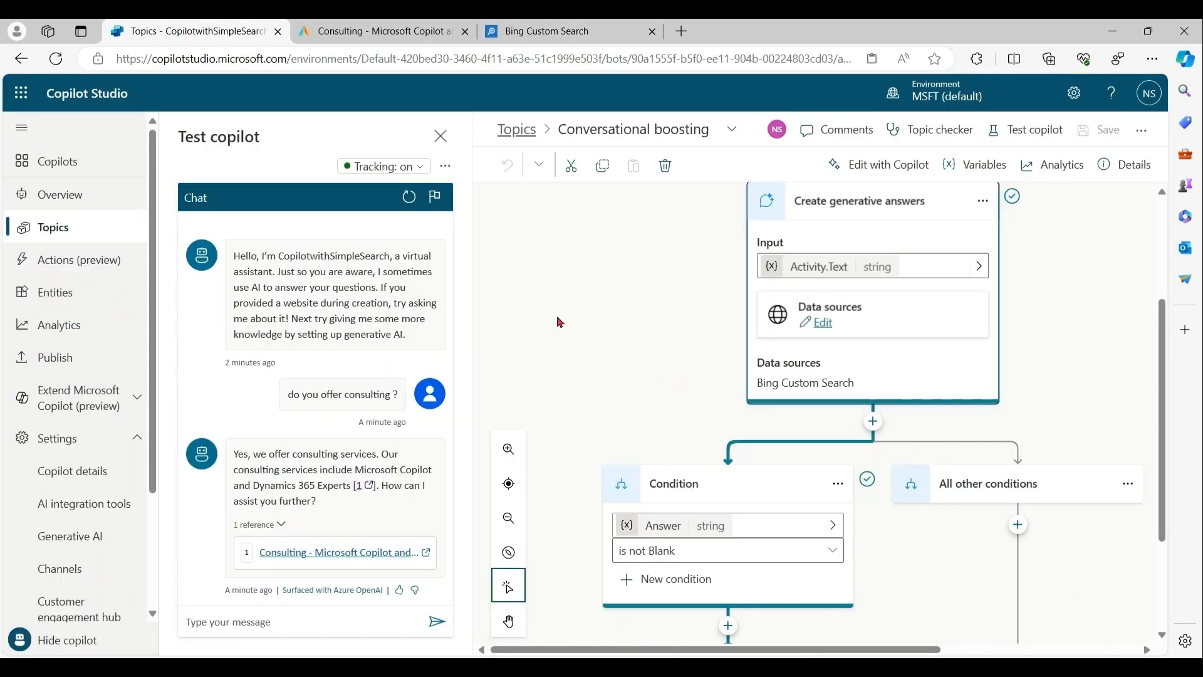
{"action": "left_click", "coordinate": [408, 197]}
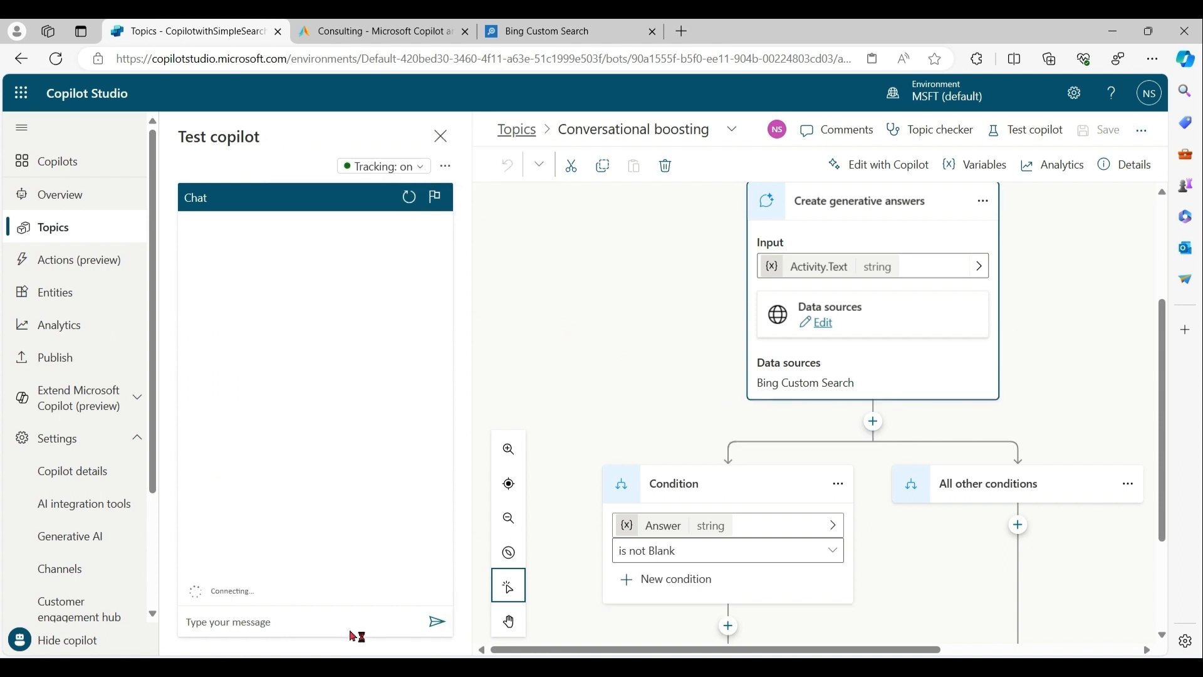
{"action": "type", "text": "how bank can h"}
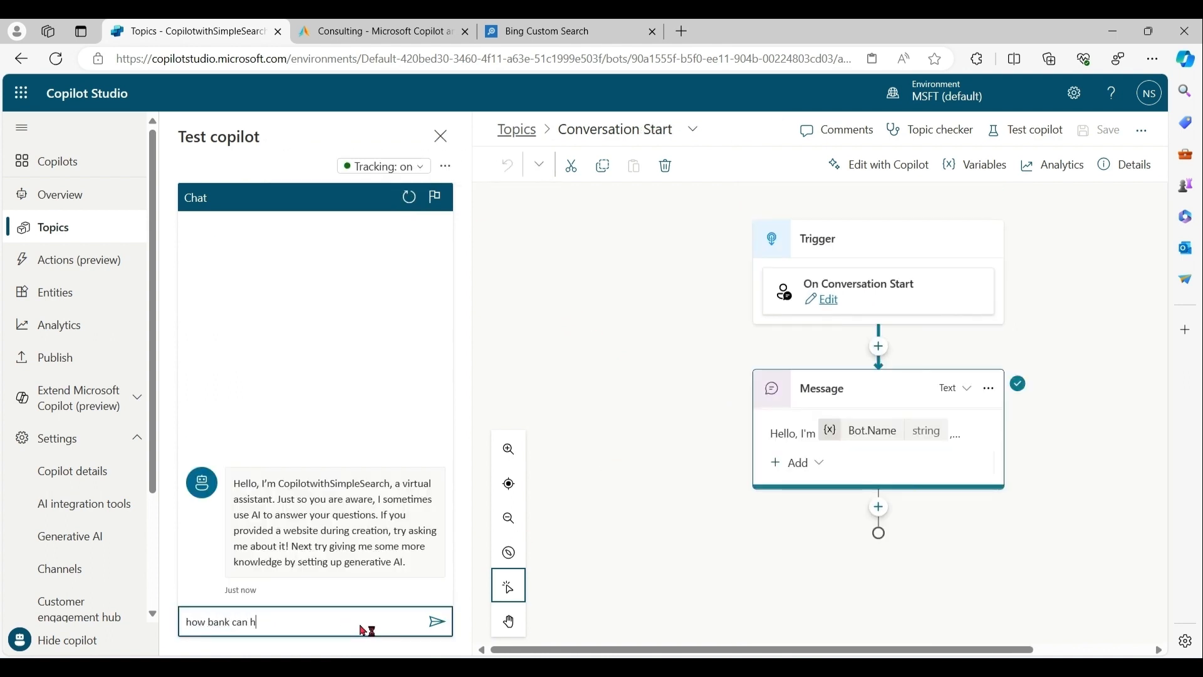
{"action": "type", "text": "elp us"}
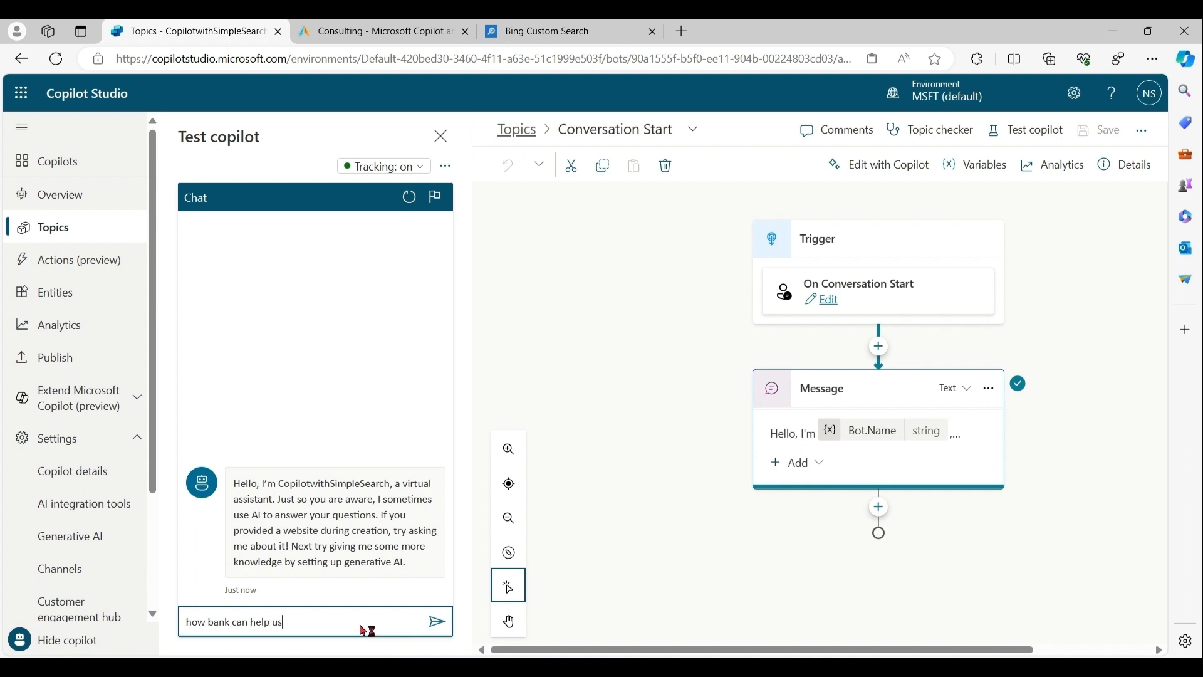
{"action": "left_click", "coordinate": [436, 622]}
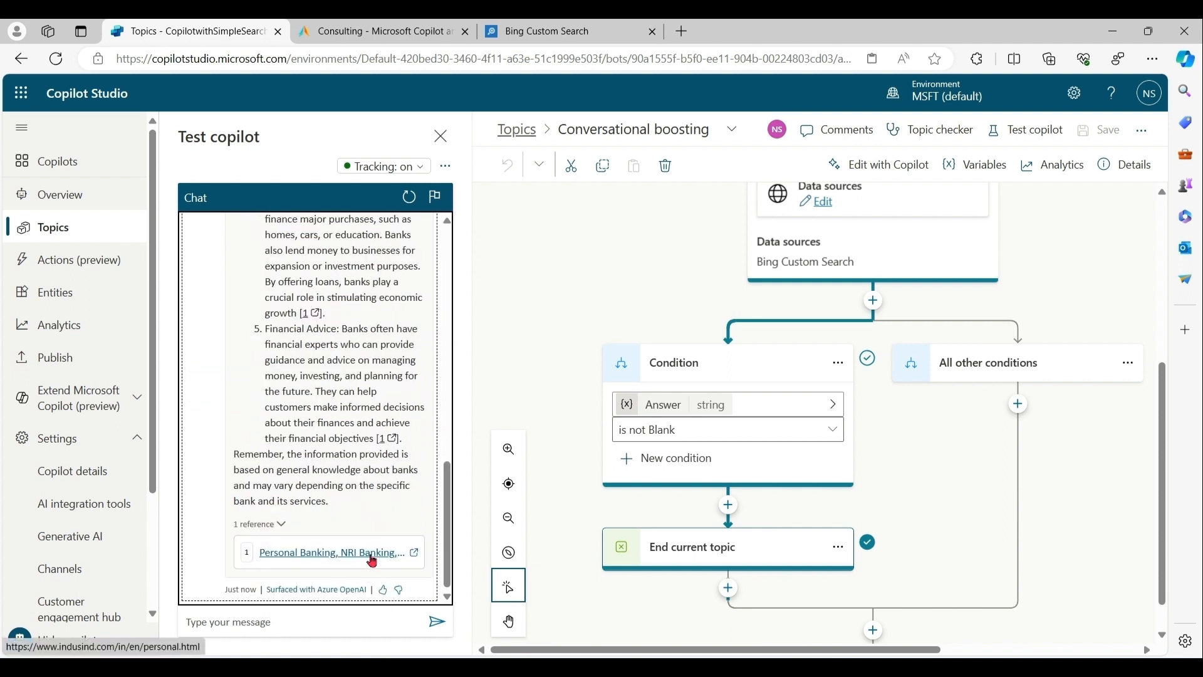
{"action": "left_click", "coordinate": [331, 559]}
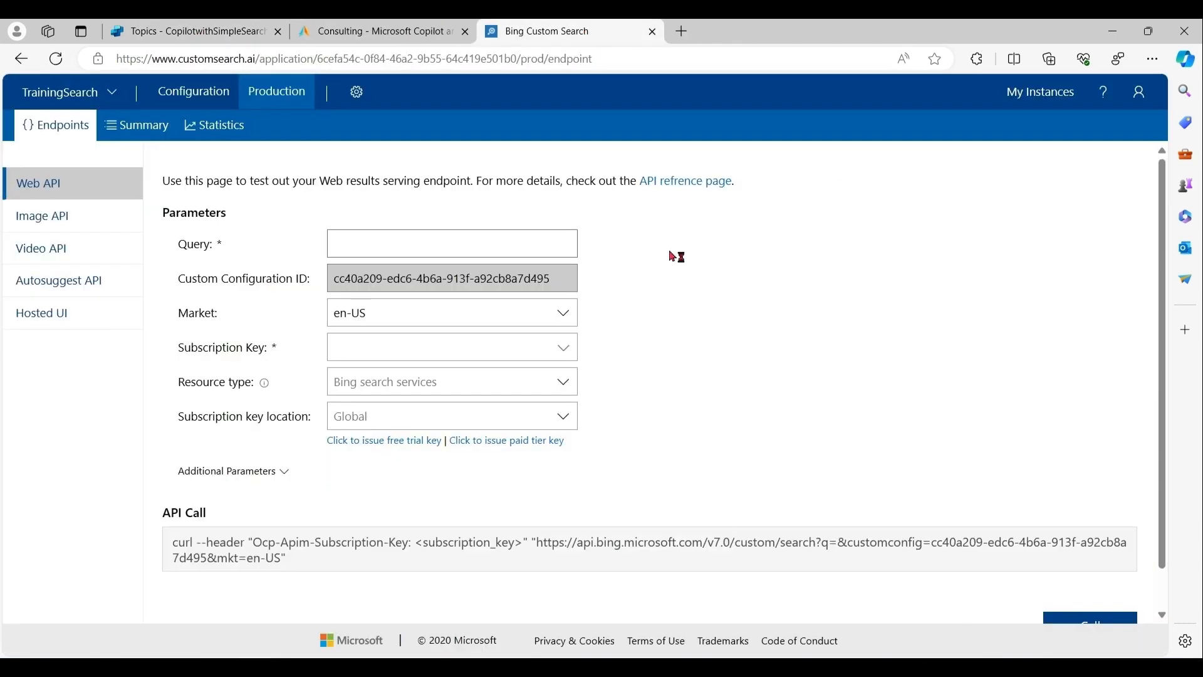
Show the configuration editor listing the bizzinnovate and indusind pages as active sites
{"action": "left_click", "coordinate": [193, 91]}
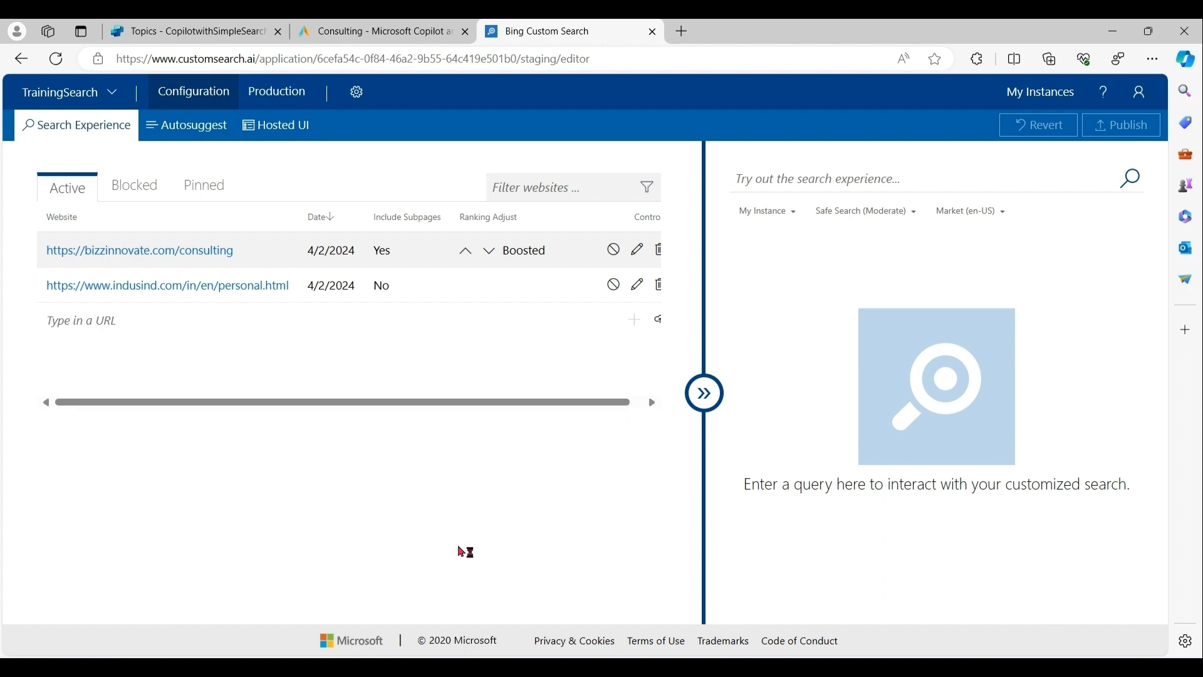
{"action": "mouse_move", "coordinate": [459, 551]}
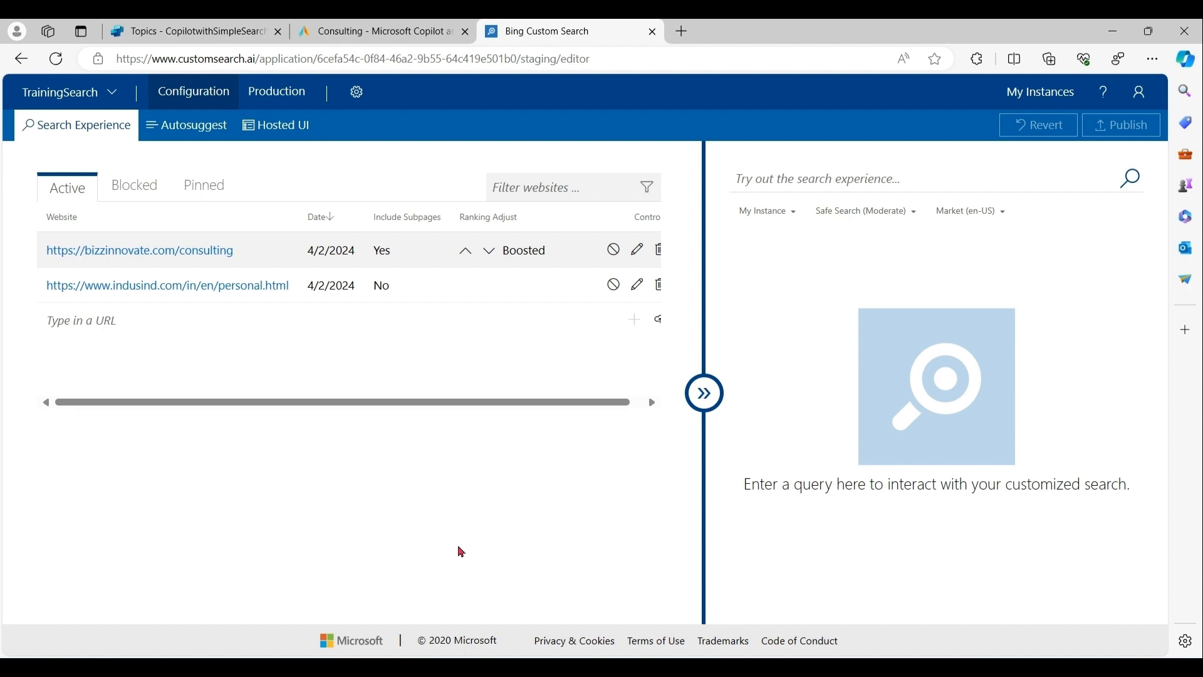